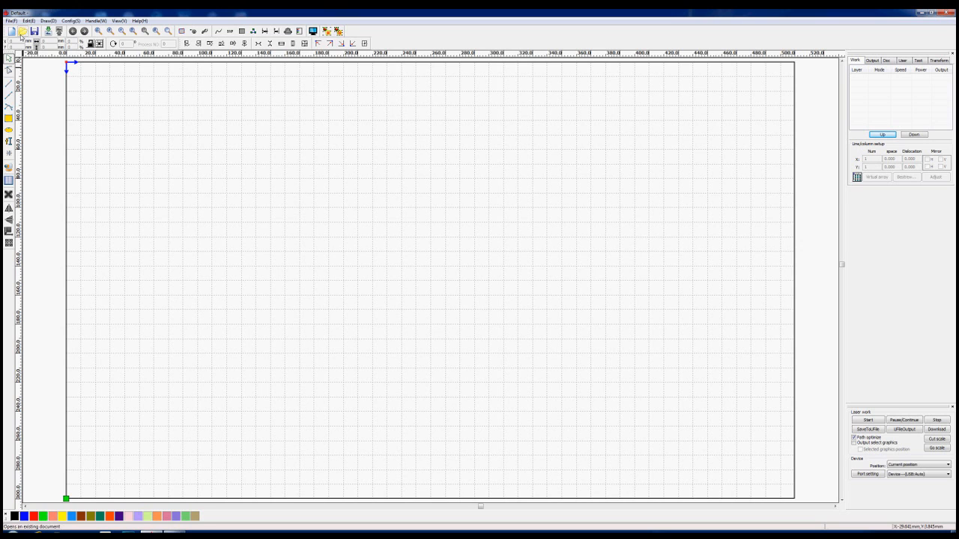
# - Import the harry.bmp horse photo onto the canvas as a greyscale scan-layer bitmap
pyautogui.click(23, 30)
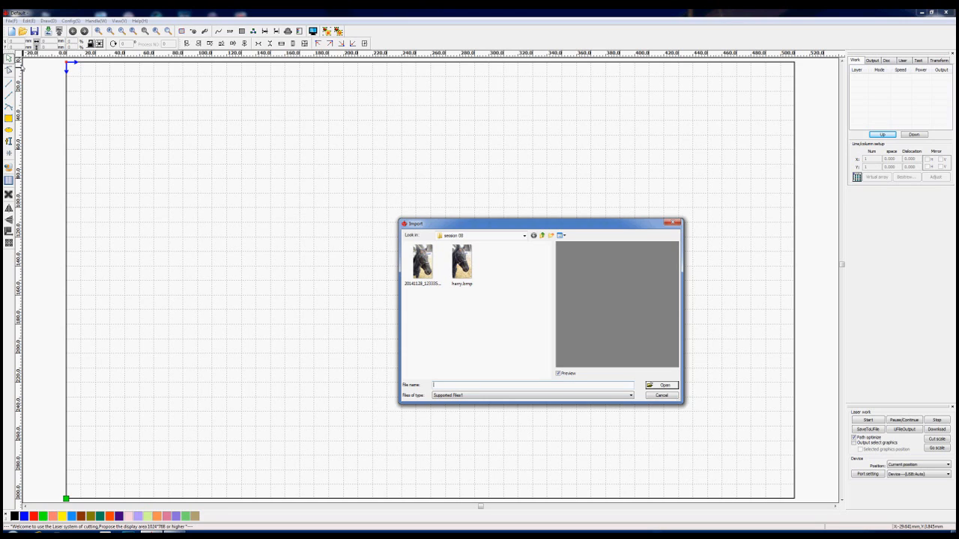
pyautogui.moveTo(462, 262)
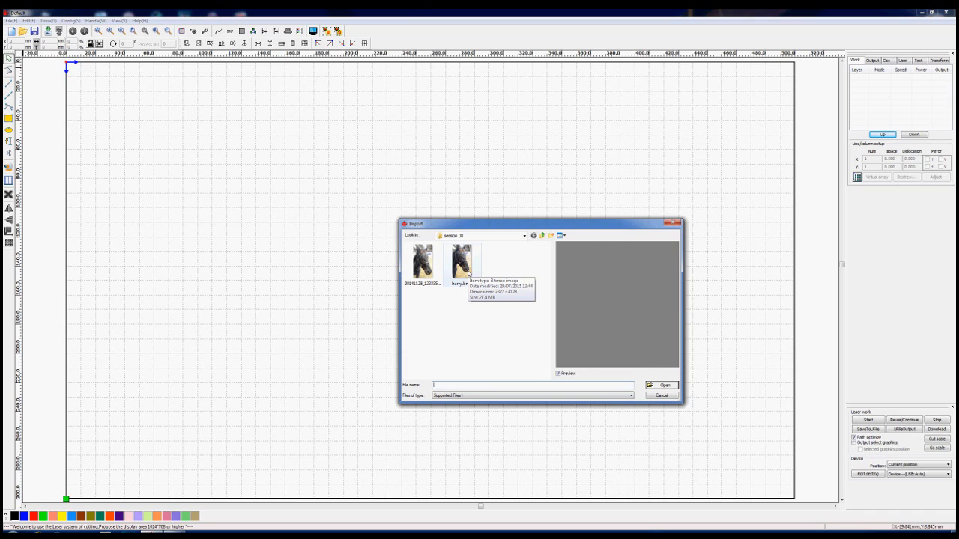
pyautogui.click(462, 264)
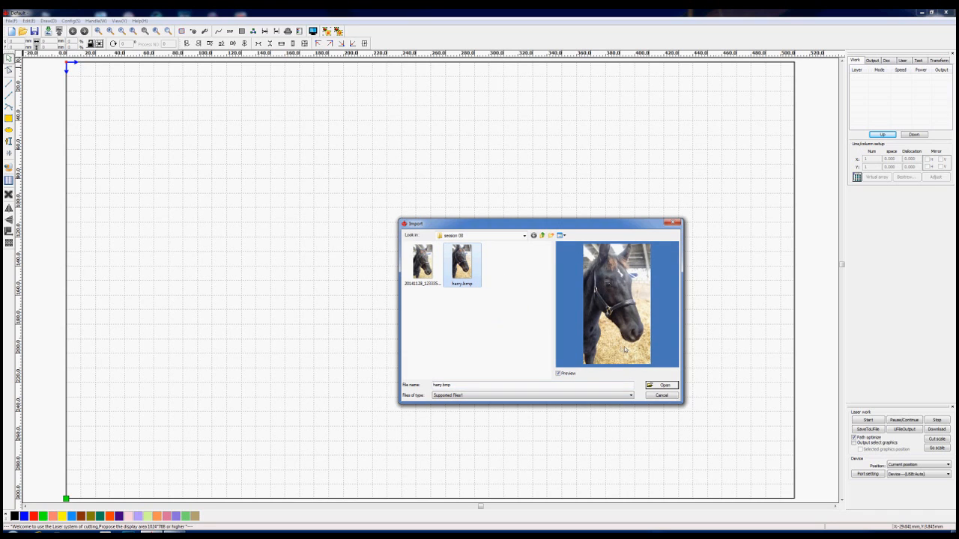
pyautogui.moveTo(665, 353)
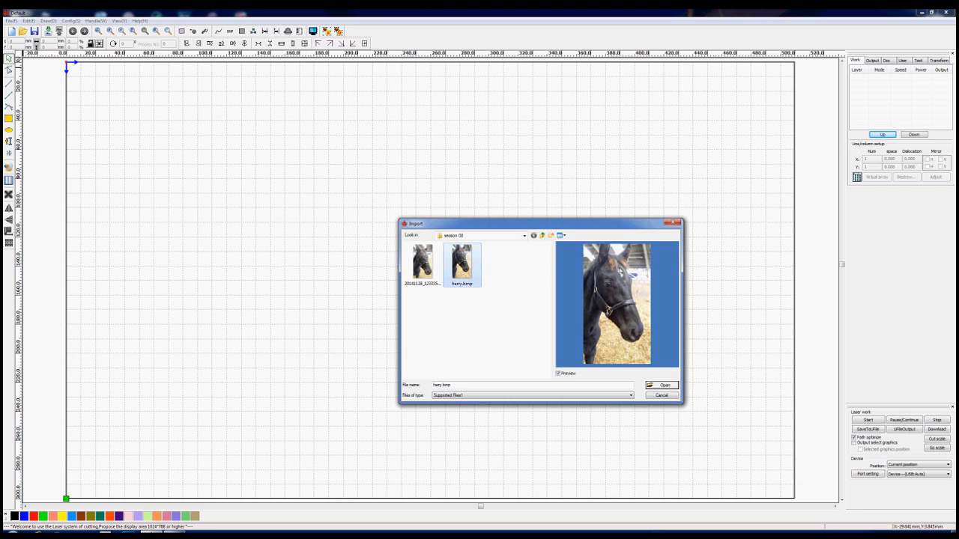
pyautogui.click(662, 385)
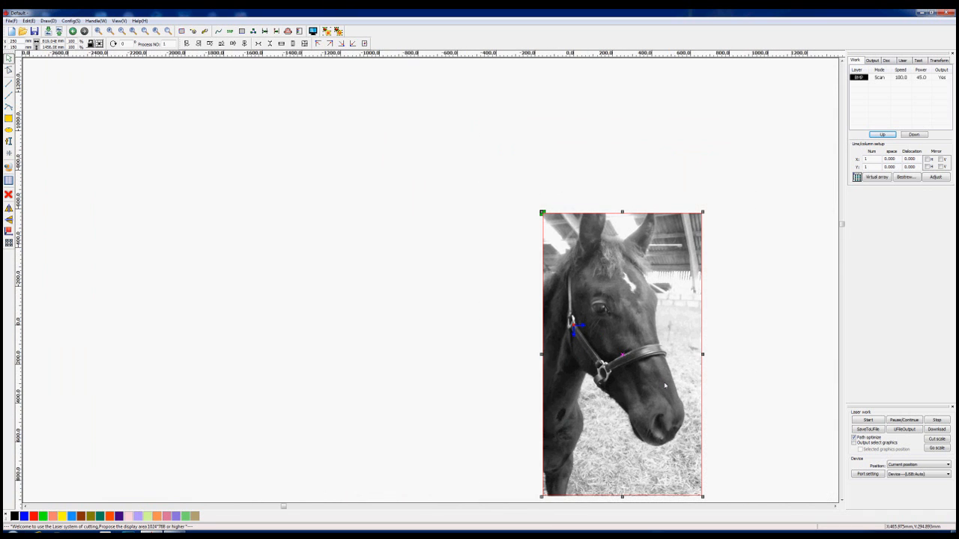
pyautogui.moveTo(620, 232)
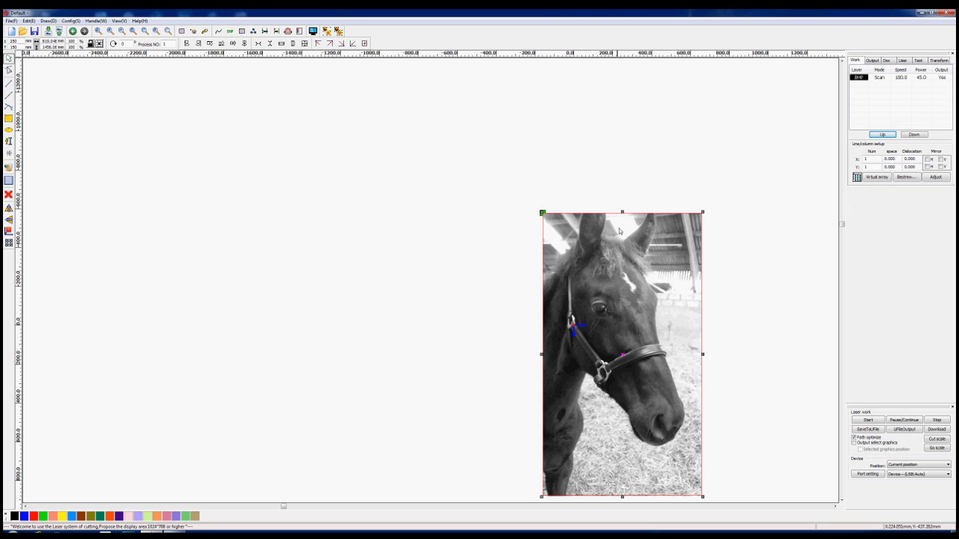
pyautogui.moveTo(495, 363)
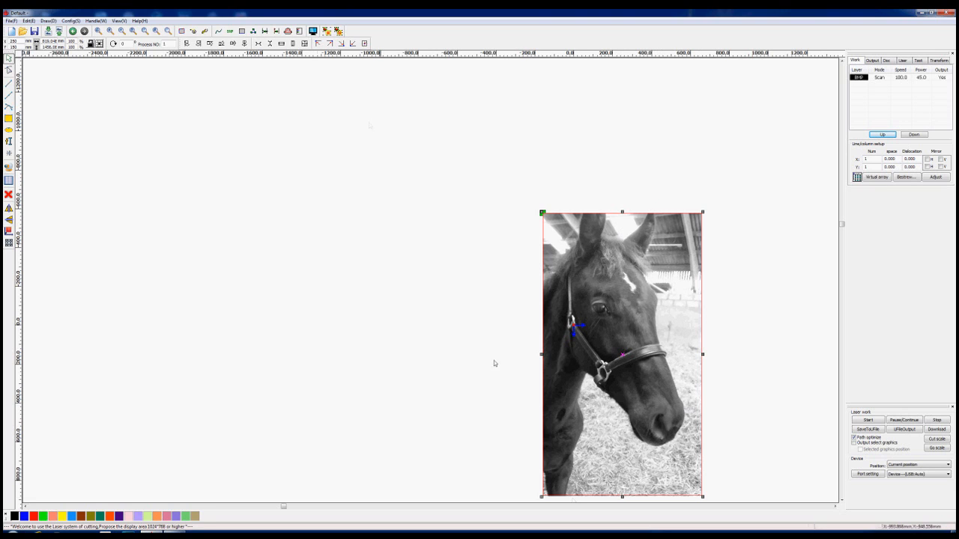
pyautogui.click(96, 20)
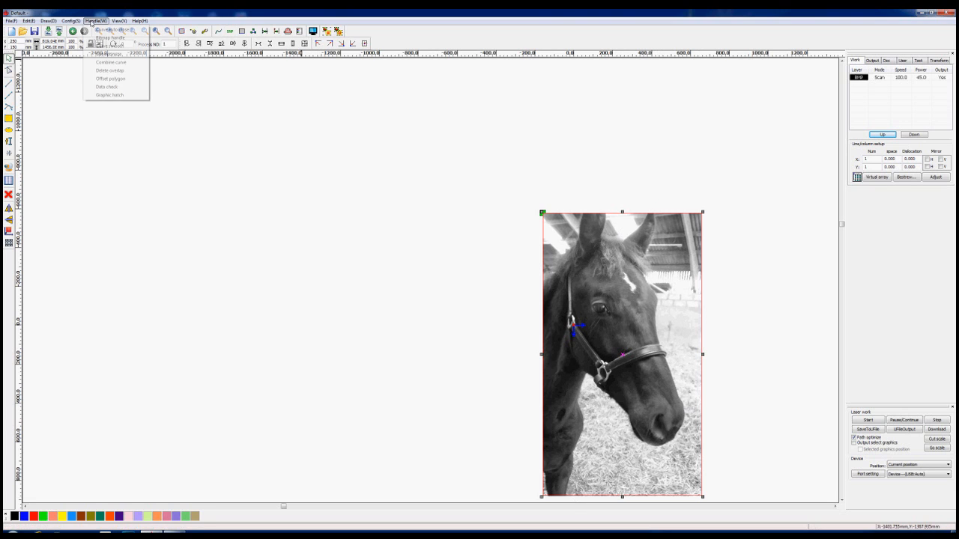
pyautogui.click(110, 38)
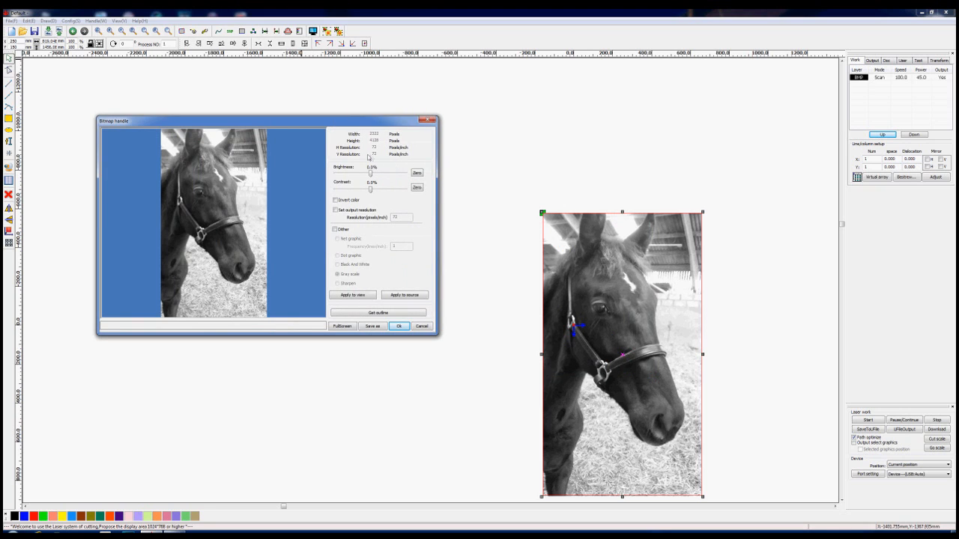
pyautogui.moveTo(399, 156)
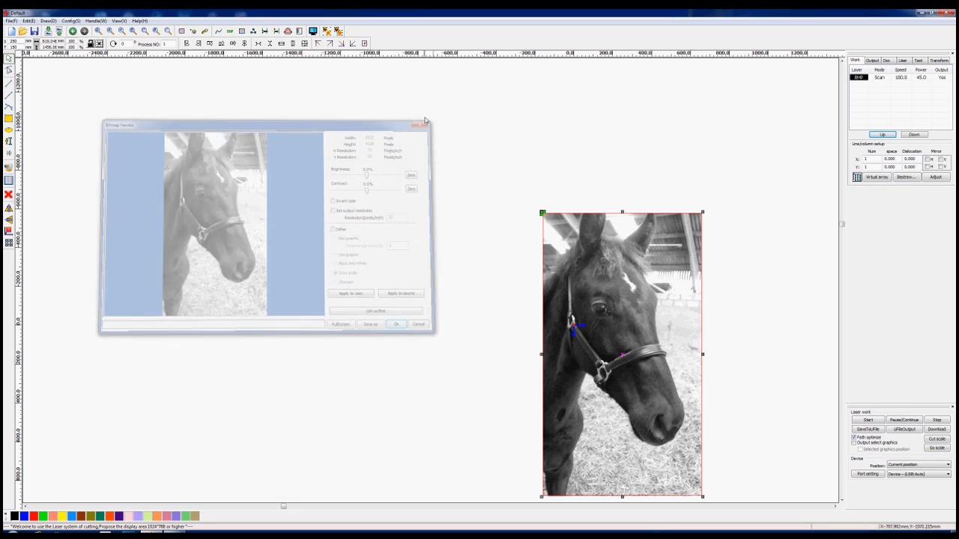
pyautogui.click(396, 324)
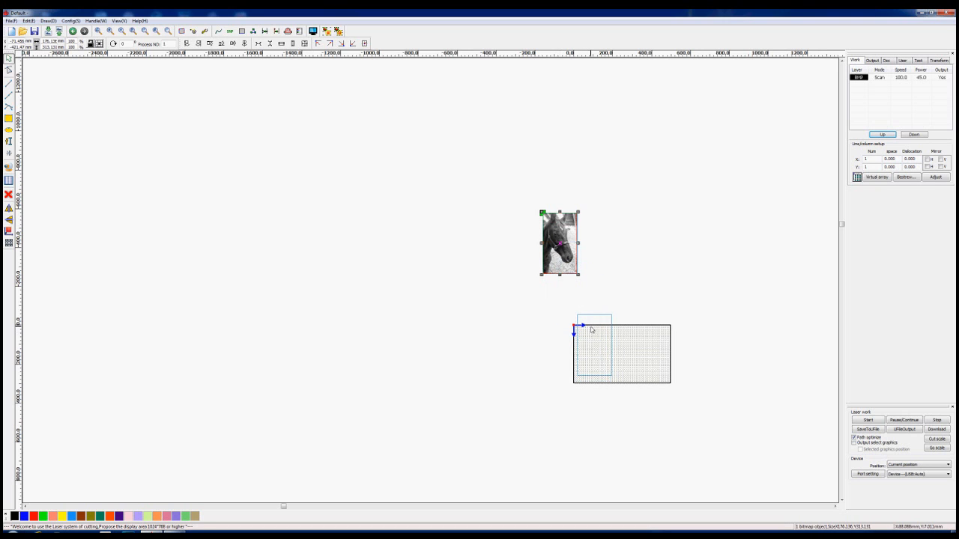
# - Drag the horse photo onto the laser bed near the top-left origin
pyautogui.moveTo(559, 243); pyautogui.dragTo(594, 346)
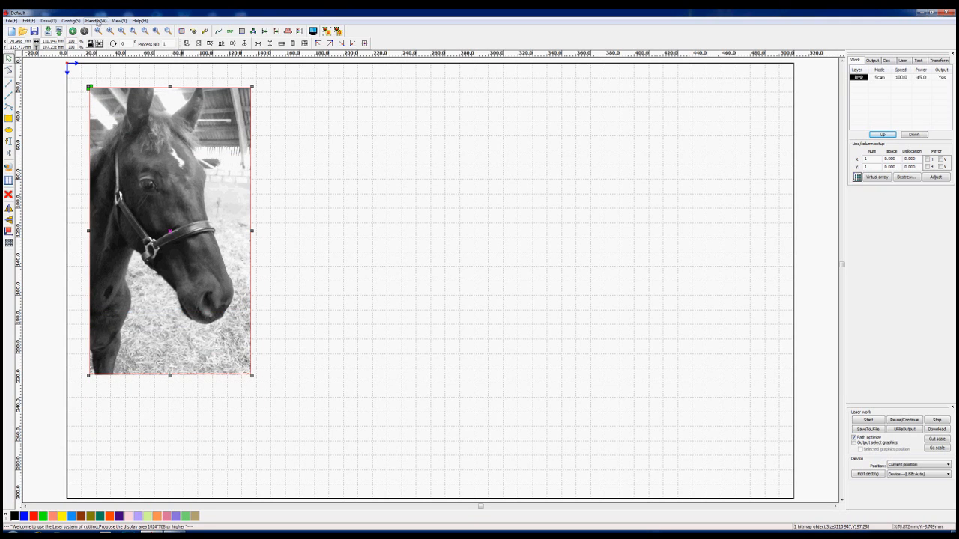
# - Check the Bitmap handle settings, then scale the horse photo down to about 58 × 103 mm
pyautogui.click(96, 20)
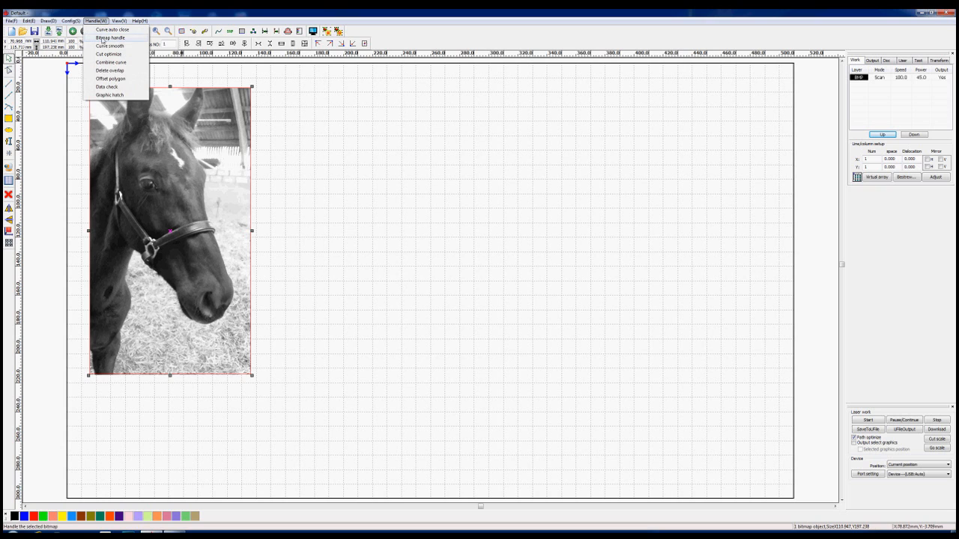
pyautogui.click(110, 37)
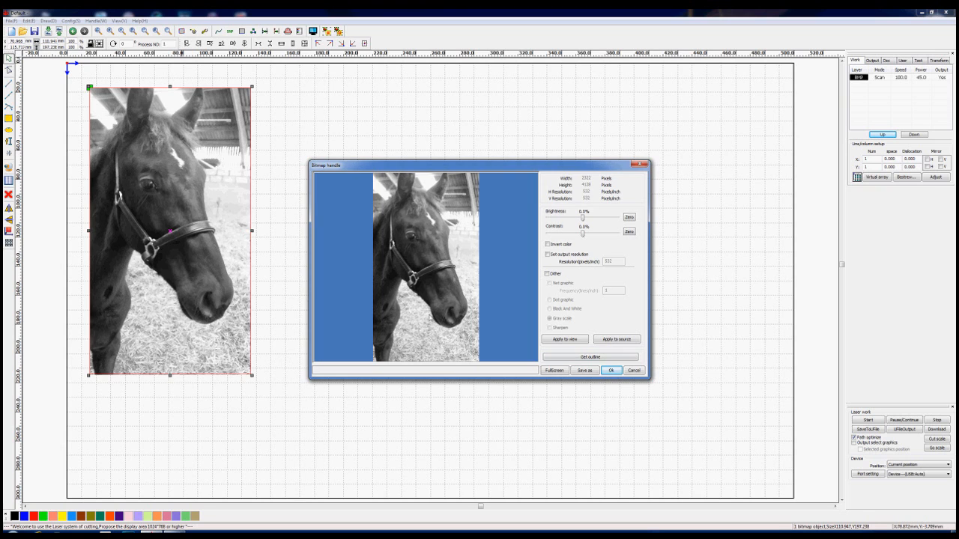
pyautogui.click(611, 370)
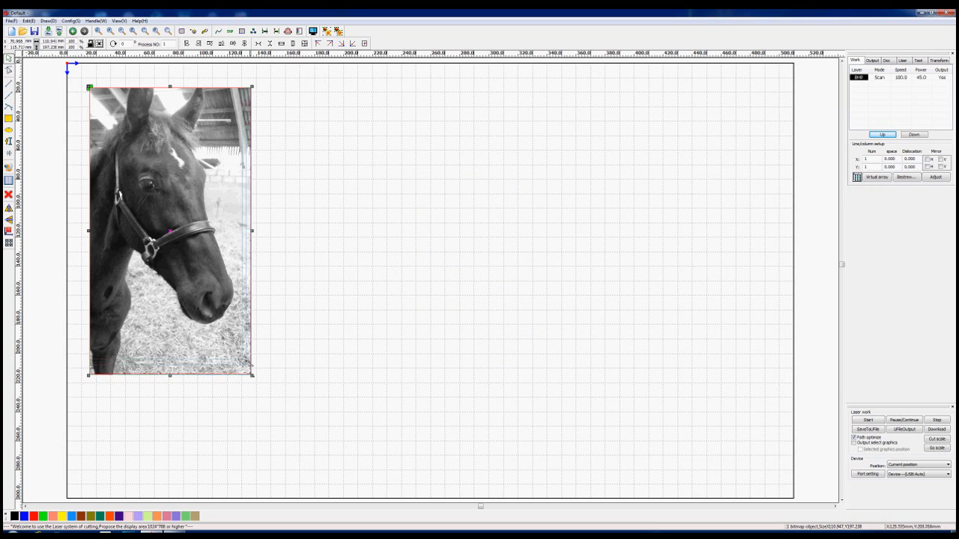
pyautogui.moveTo(251, 374); pyautogui.dragTo(206, 294)
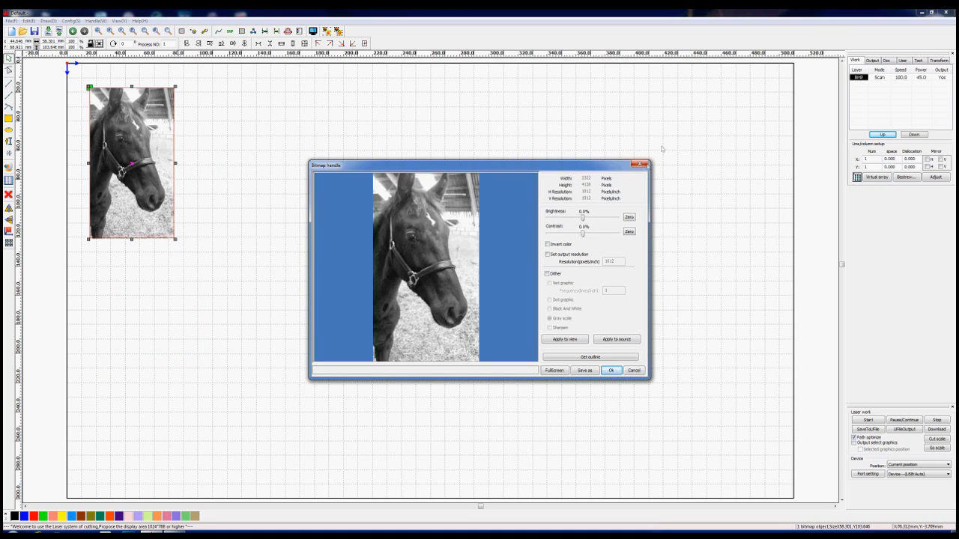
# - Enlarge the horse photo to about 63 × 112 mm, with bitmap settings showing about 933 ppi
pyautogui.click(611, 370)
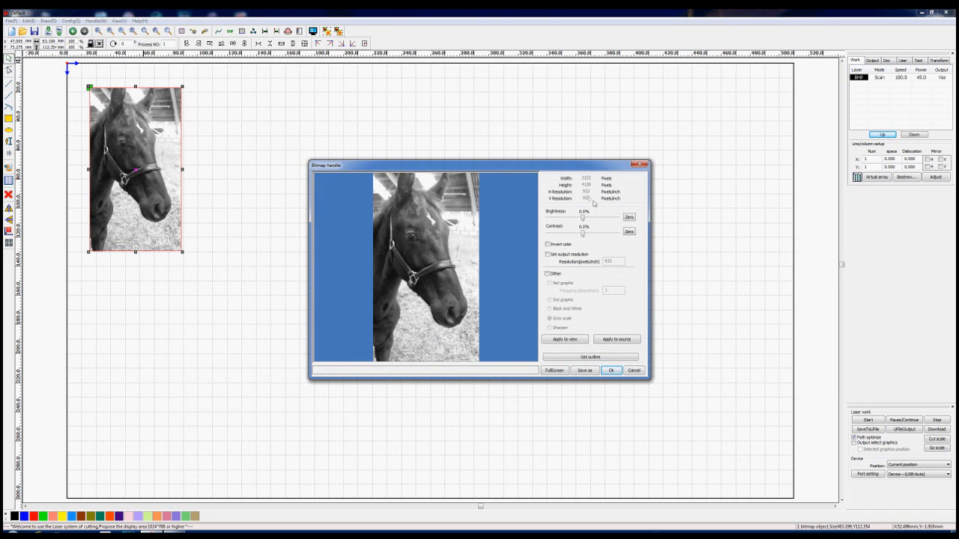
pyautogui.moveTo(594, 207)
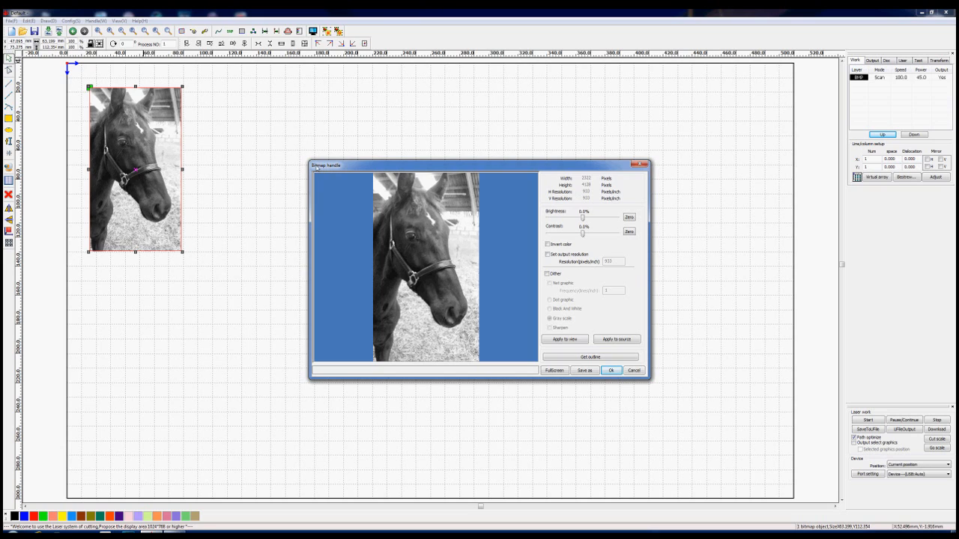
pyautogui.moveTo(642, 277)
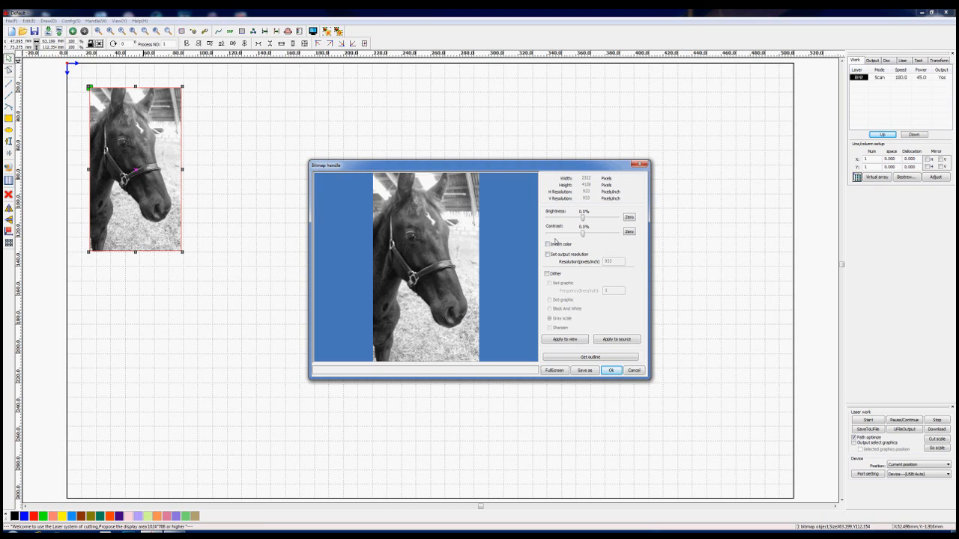
pyautogui.moveTo(487, 208)
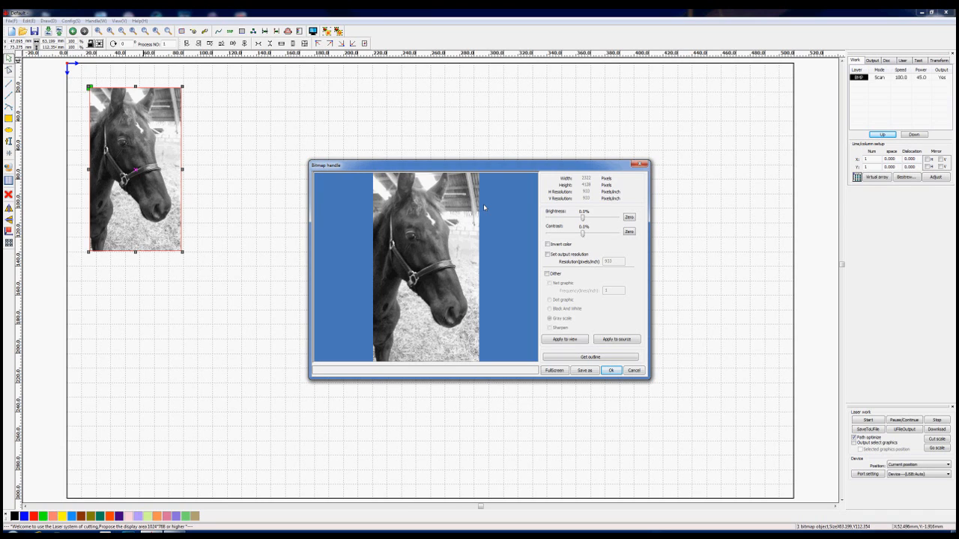
pyautogui.moveTo(522, 213)
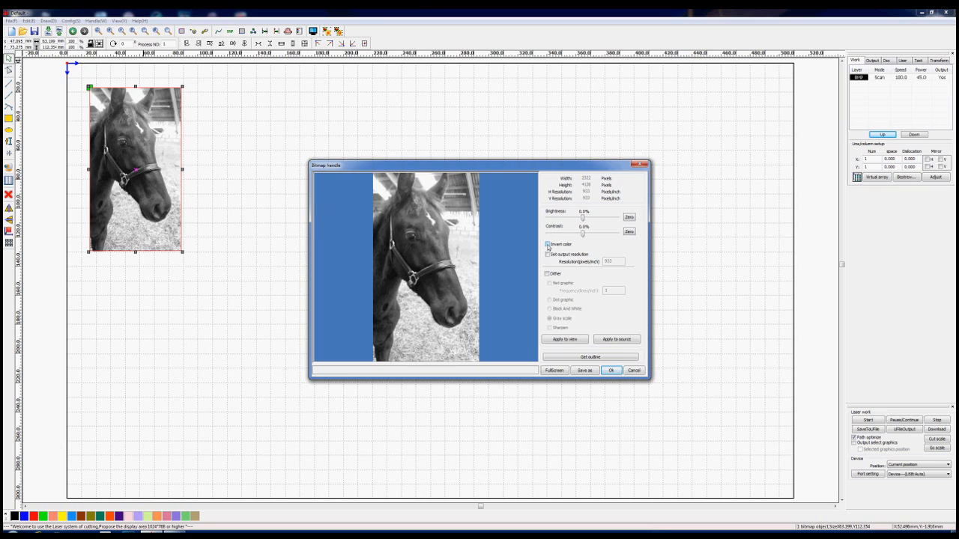
pyautogui.click(547, 244)
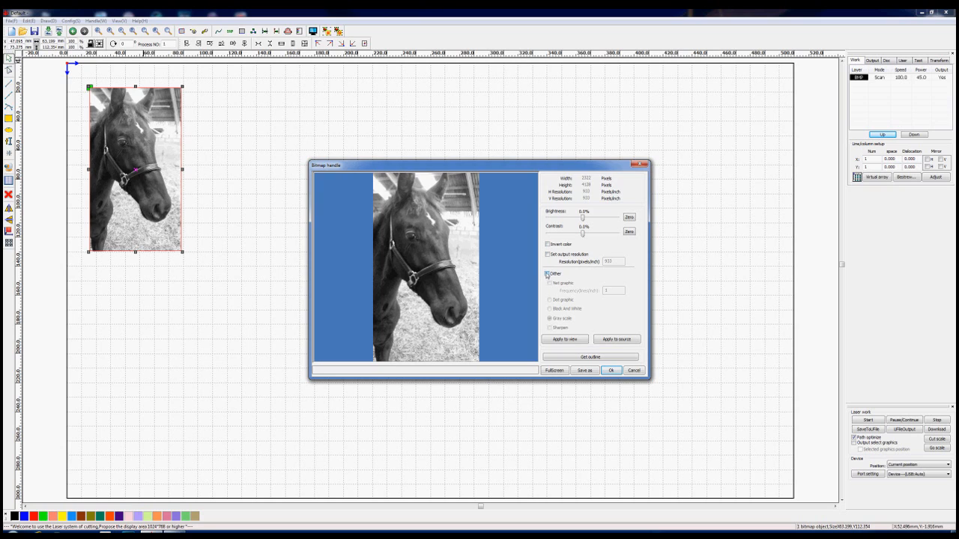
# - Preview and apply a 30 lines/inch Net graphic halftone to the horse bitmap
pyautogui.click(547, 273)
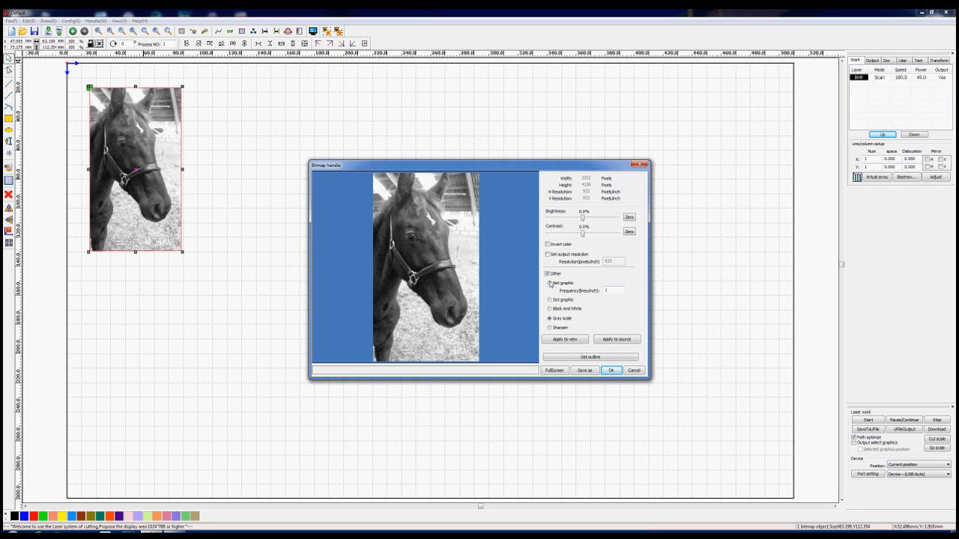
pyautogui.click(550, 283)
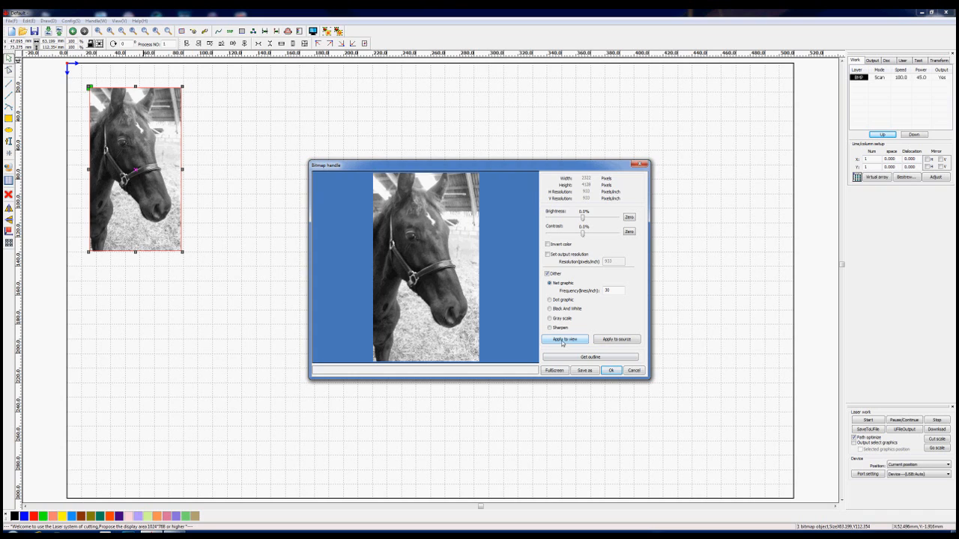
pyautogui.click(564, 339)
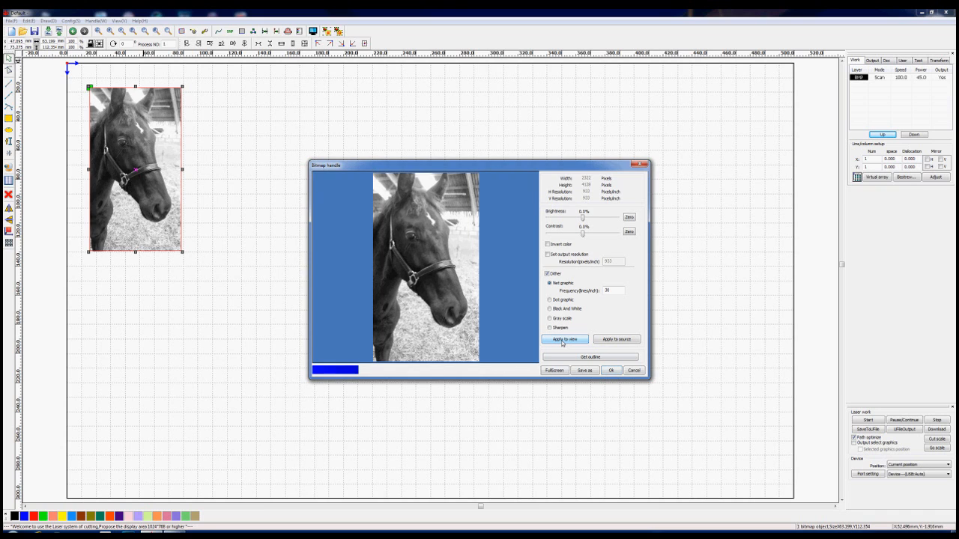
pyautogui.click(564, 340)
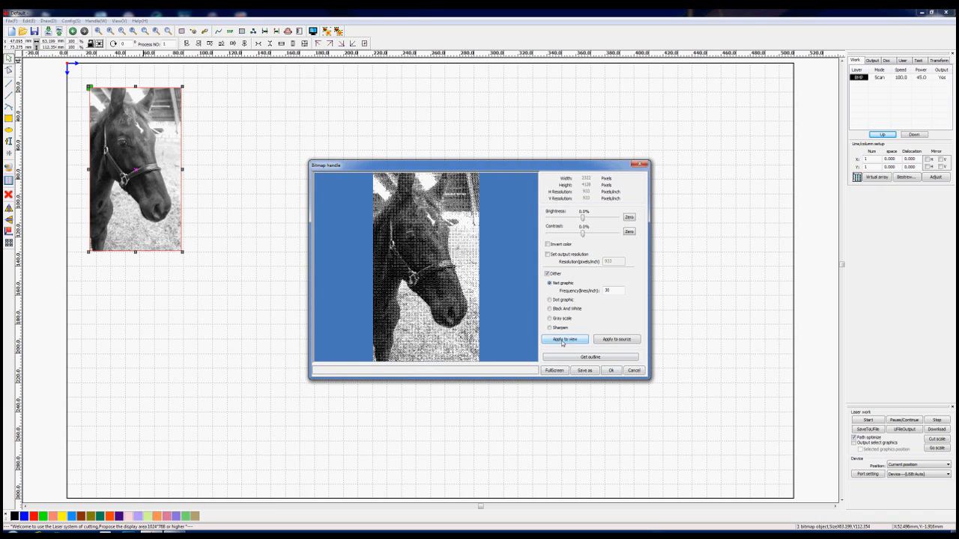
pyautogui.click(564, 339)
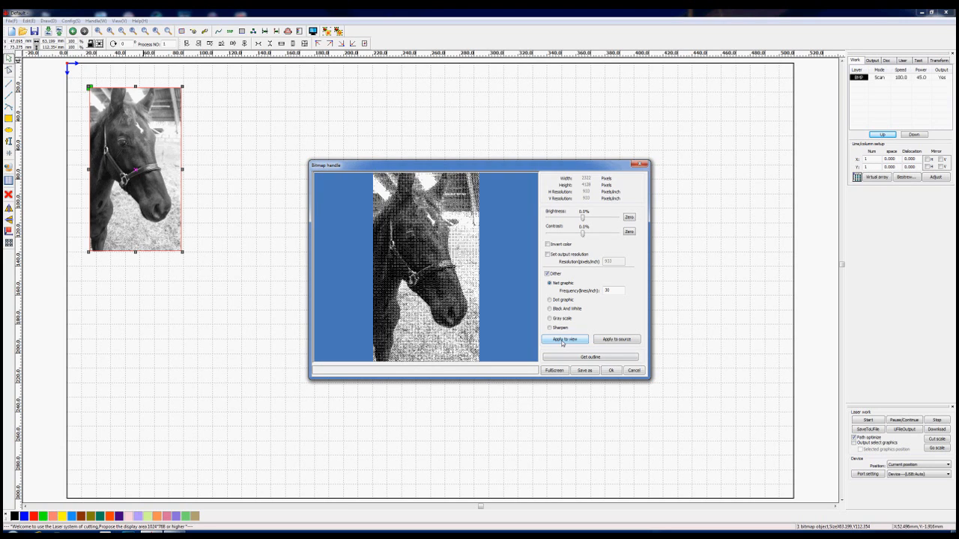
pyautogui.click(565, 339)
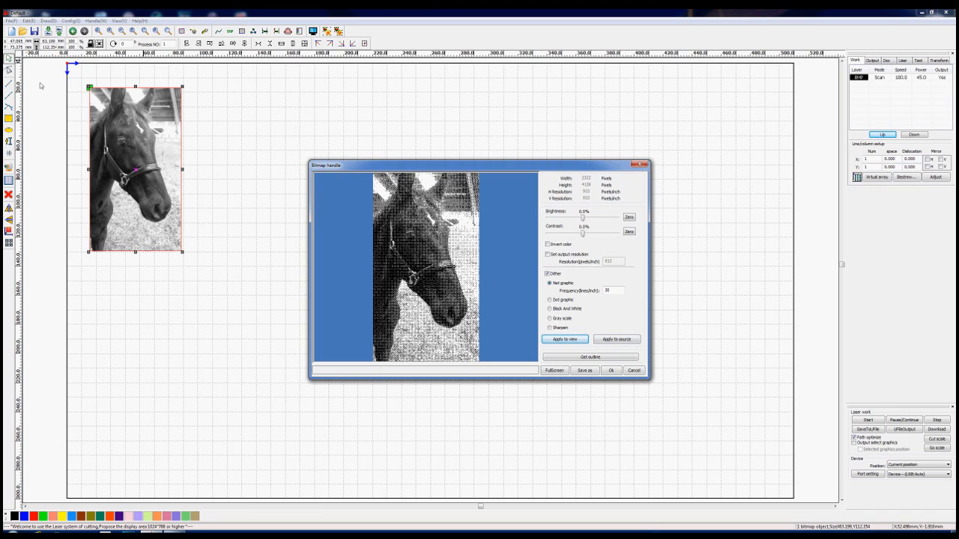
pyautogui.moveTo(483, 280)
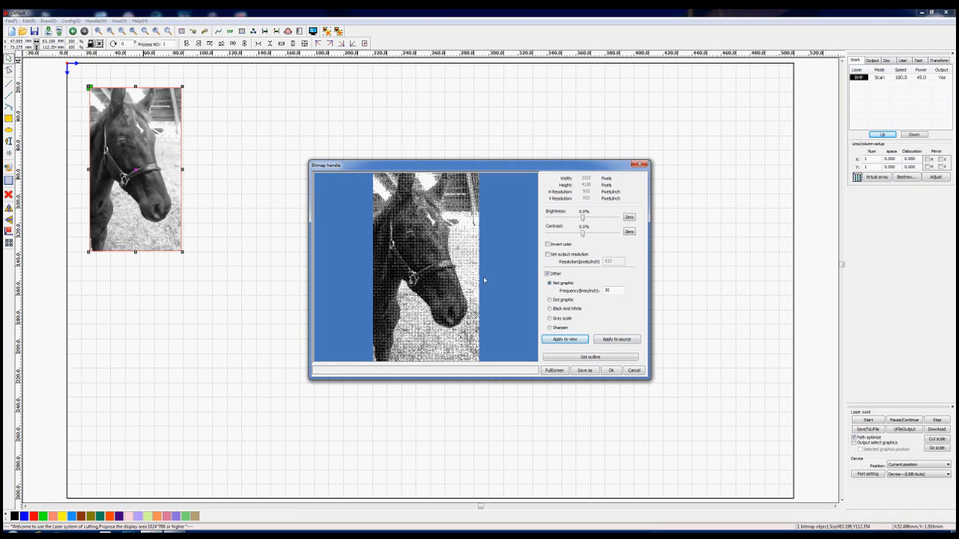
pyautogui.click(564, 338)
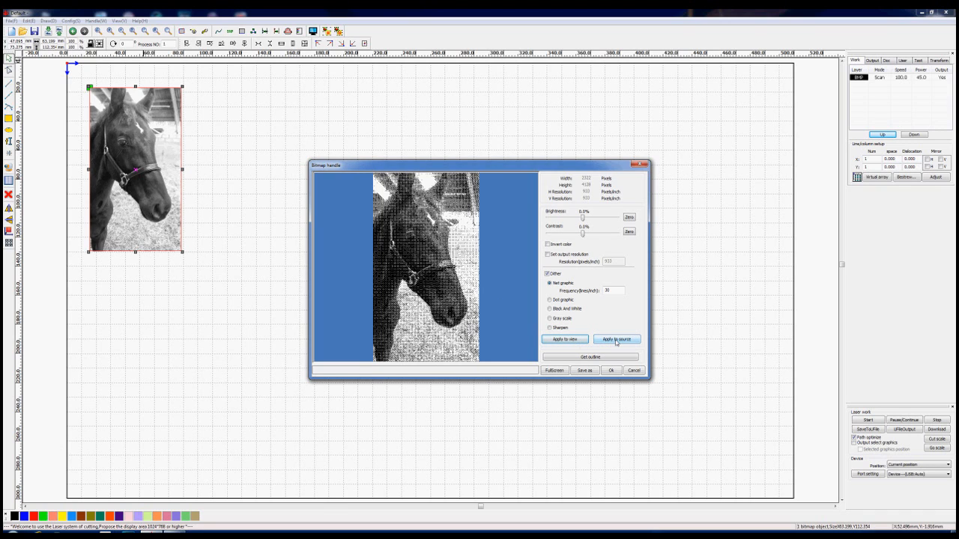
pyautogui.click(550, 318)
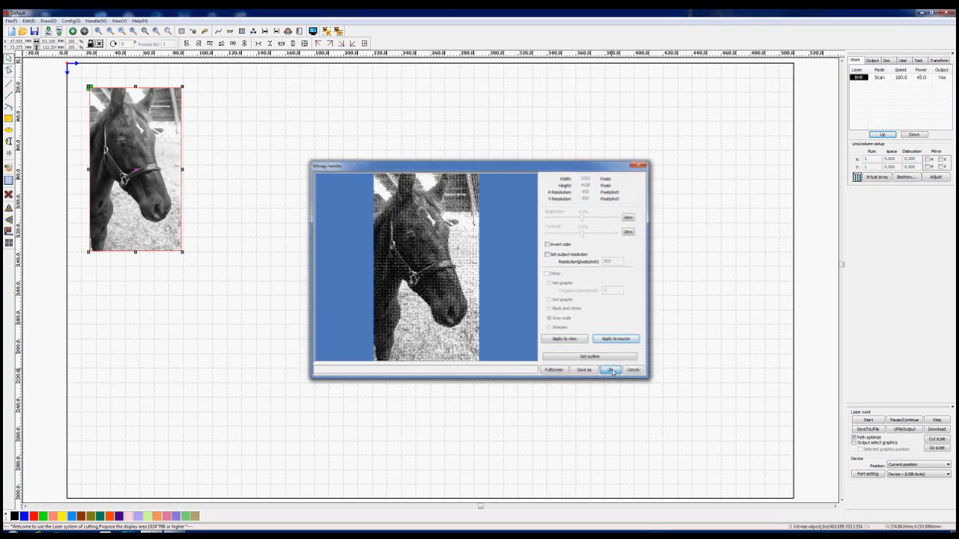
# - Confirm Bitmap handle with OK, leaving the halftoned horse on the work area
pyautogui.click(609, 369)
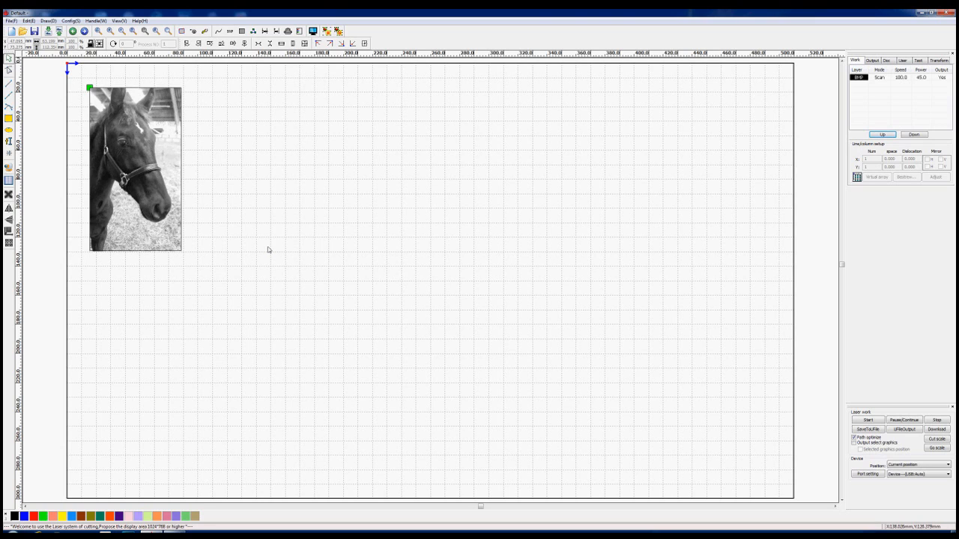
pyautogui.moveTo(192, 154)
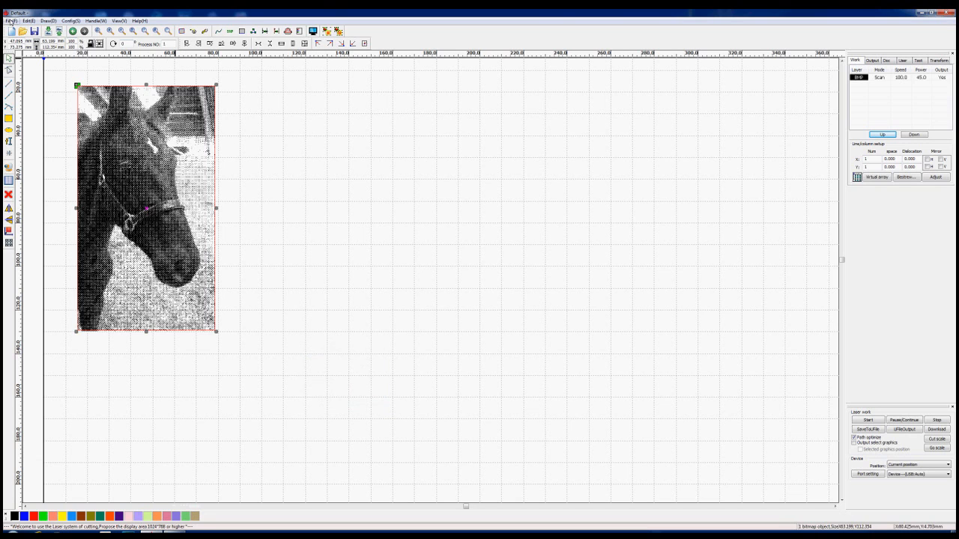
# - Import the background-removed horse bitmap beside the halftoned horse via File > Import
pyautogui.click(10, 20)
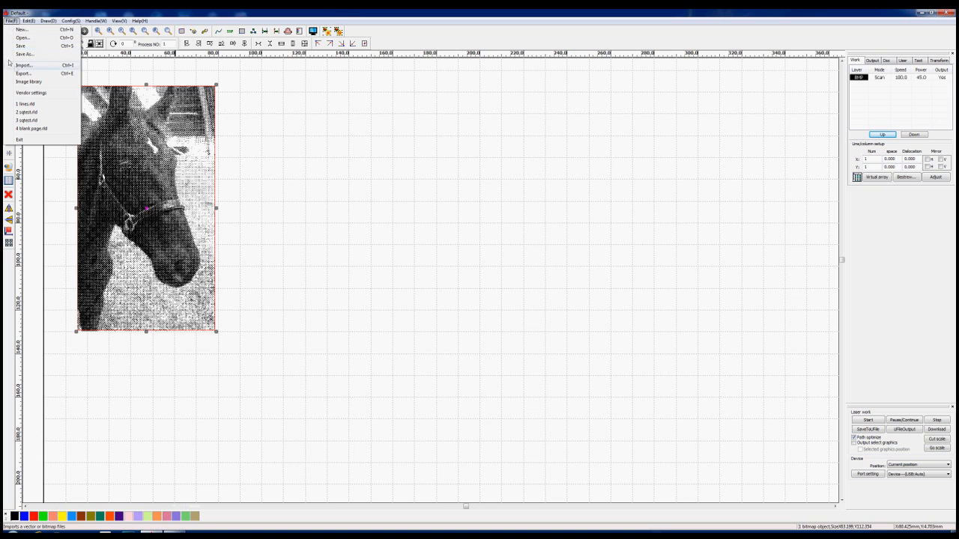
pyautogui.click(24, 65)
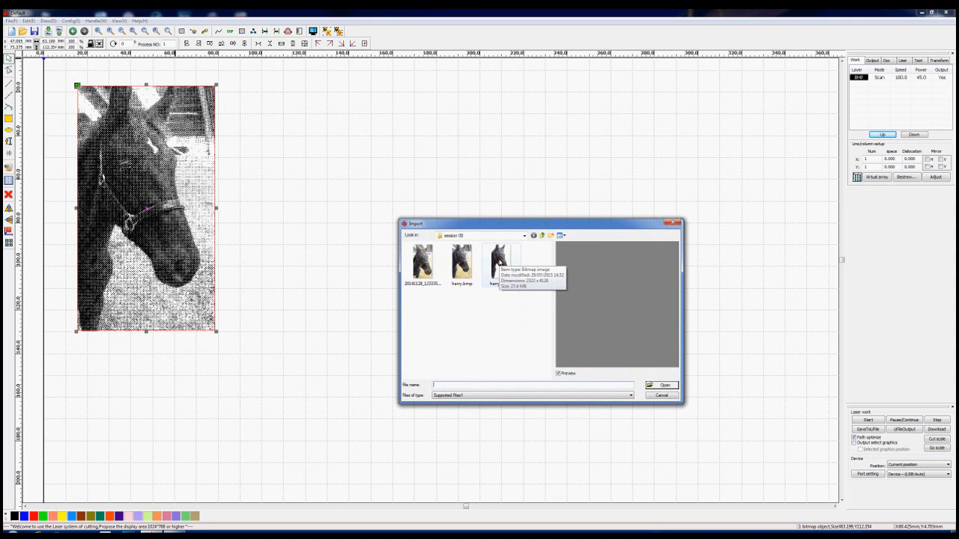
pyautogui.doubleClick(500, 262)
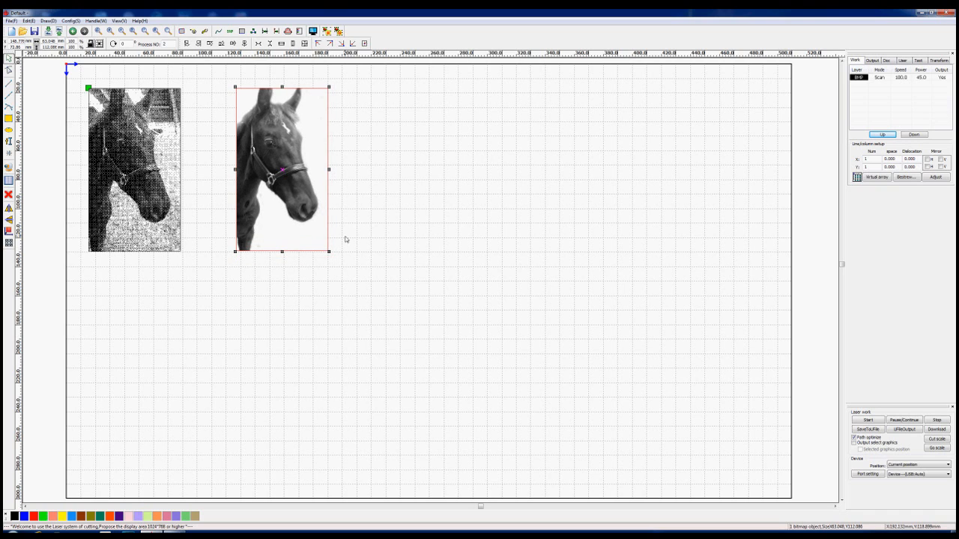
pyautogui.moveTo(320, 99)
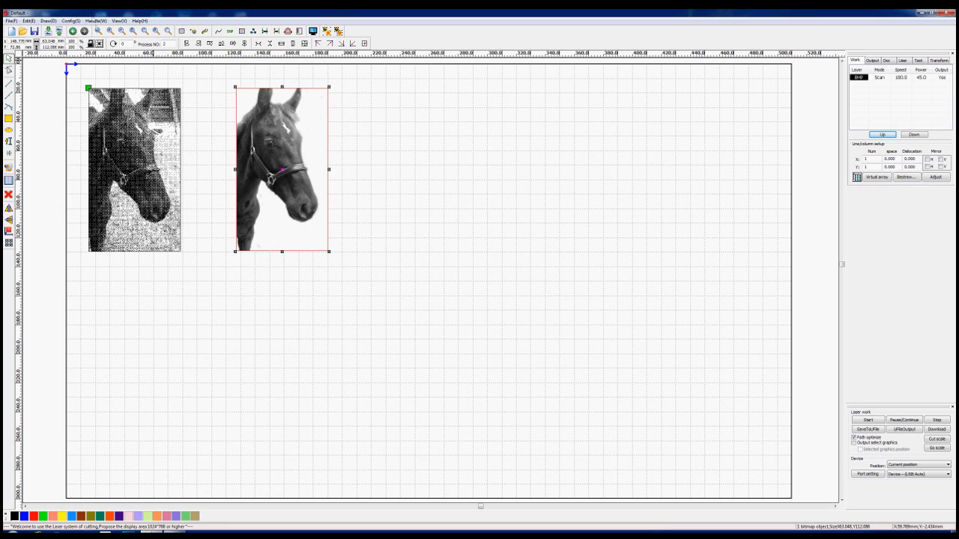
# - Preview and apply a 40 lines/inch Net graphic halftone to the second horse
pyautogui.click(96, 20)
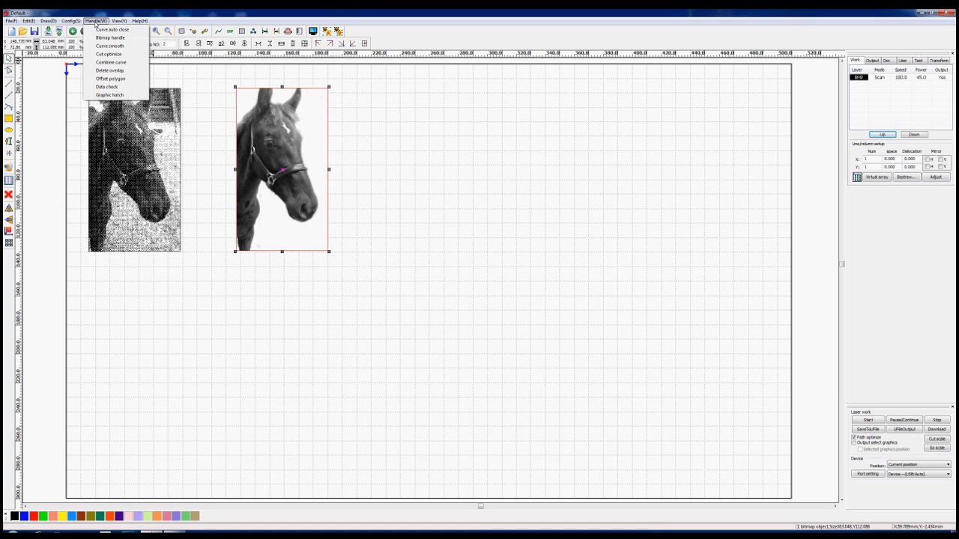
pyautogui.click(111, 37)
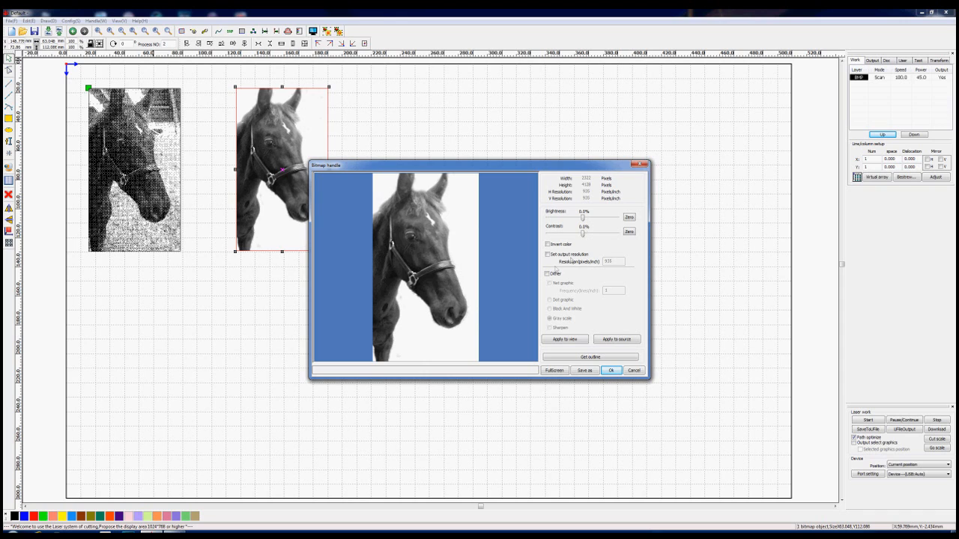
pyautogui.click(547, 273)
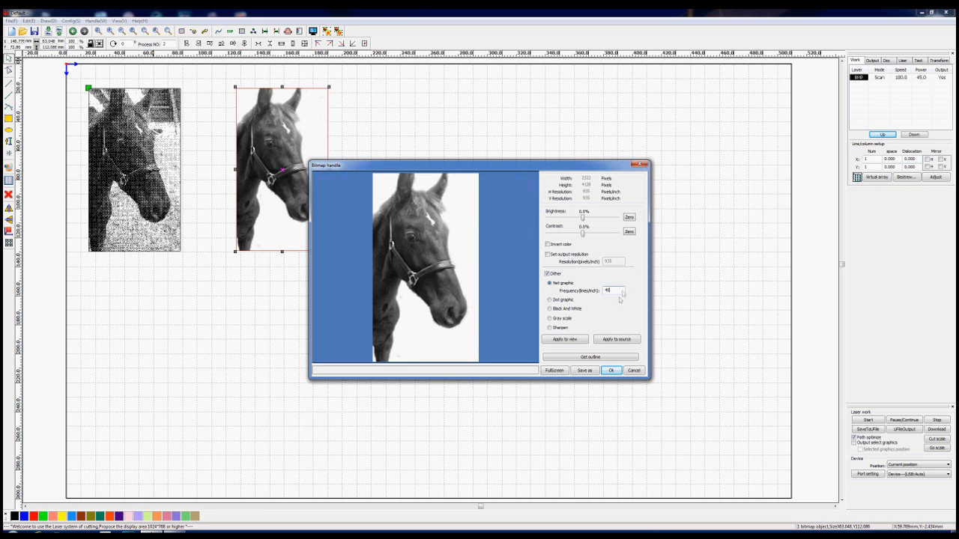
pyautogui.click(564, 339)
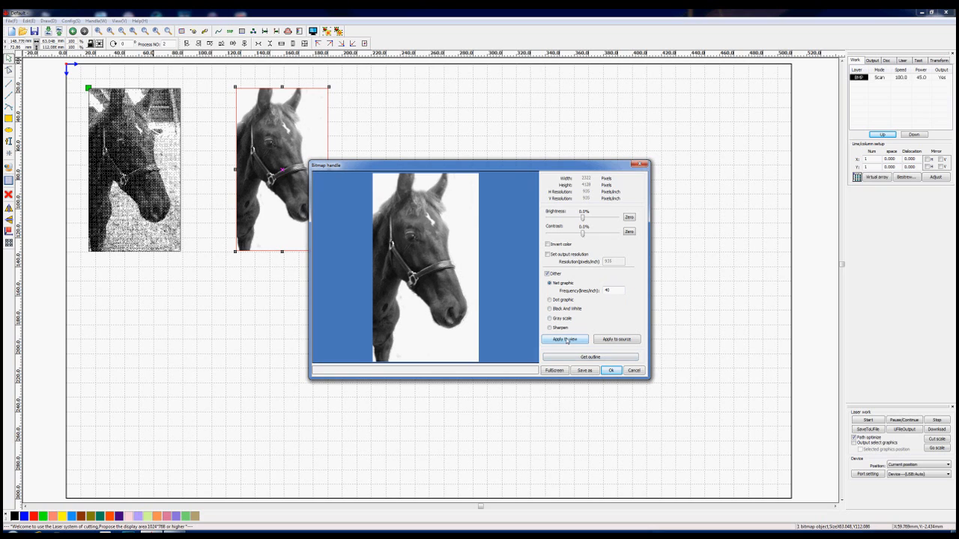
pyautogui.click(563, 338)
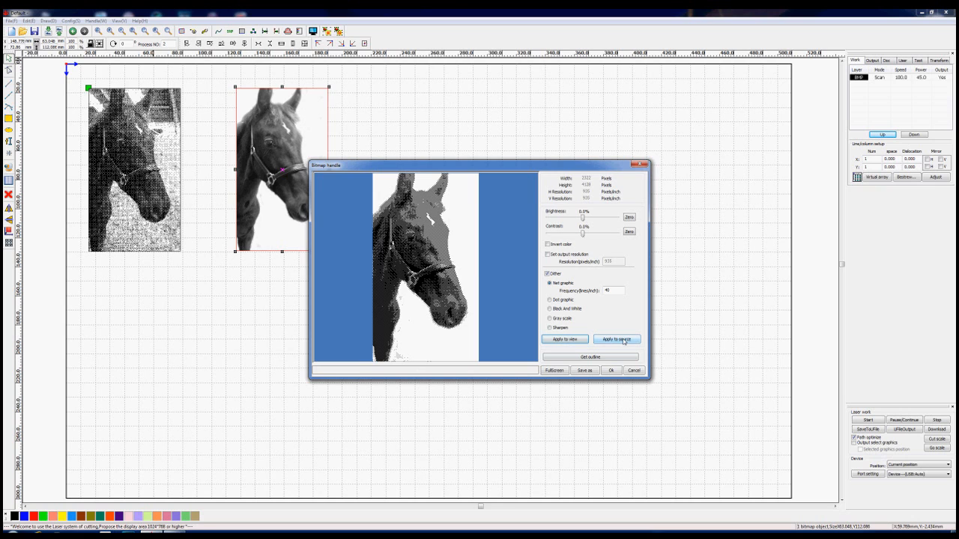
pyautogui.click(549, 319)
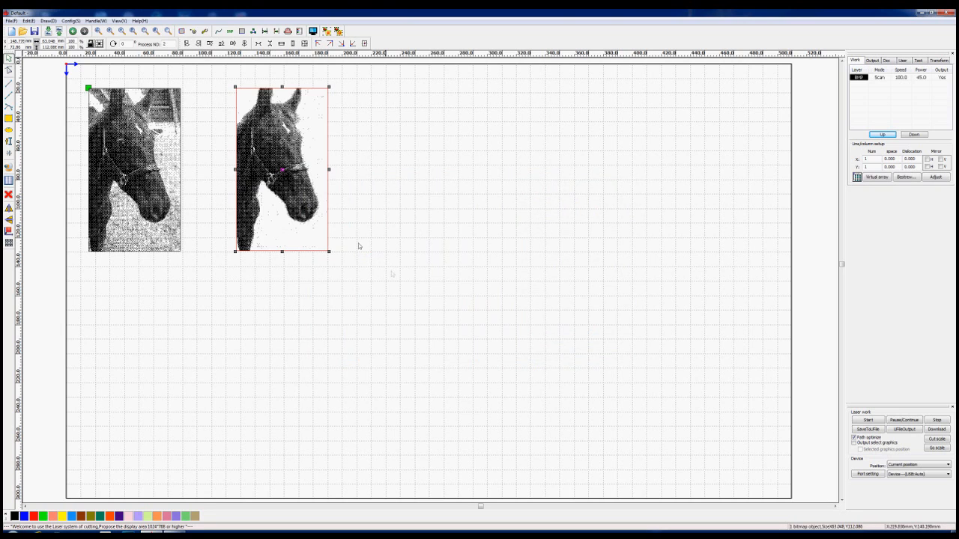
pyautogui.moveTo(417, 273)
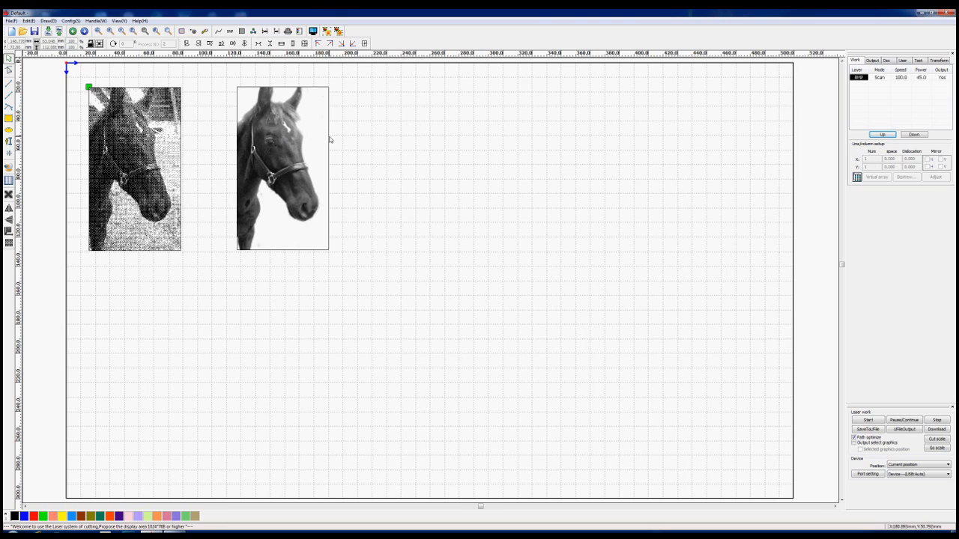
pyautogui.moveTo(380, 144)
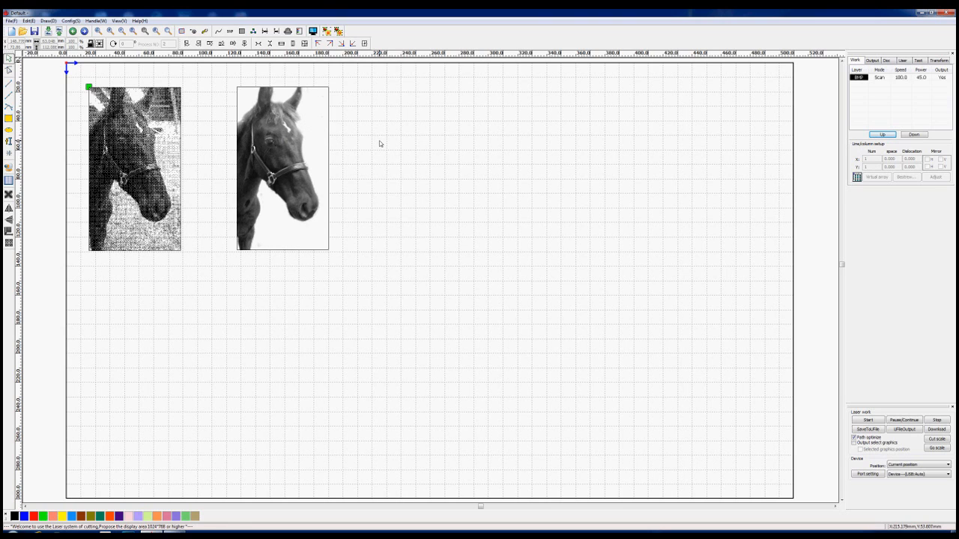
# - Raise the horse's contrast to about 9.6% and brightness to about 10.6%, then preview
pyautogui.click(282, 167)
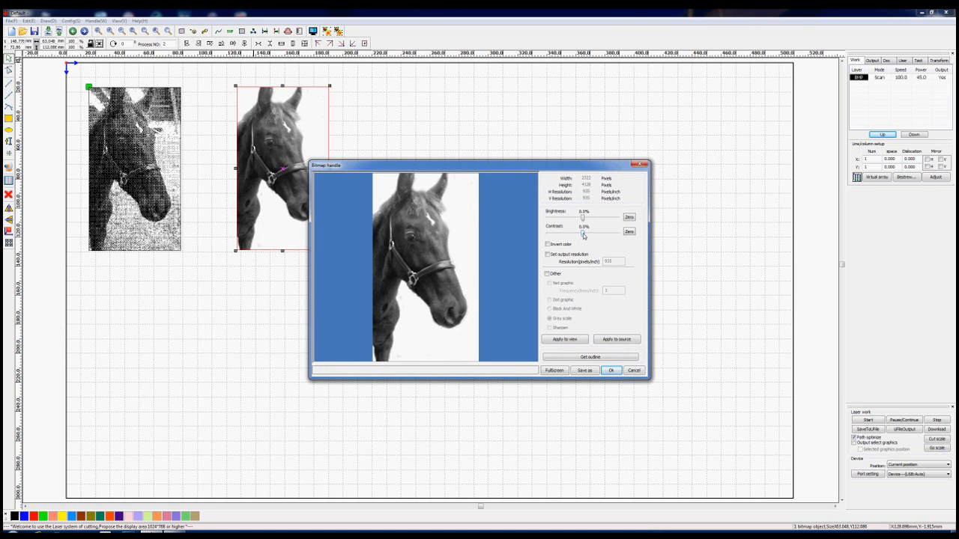
pyautogui.moveTo(582, 232); pyautogui.dragTo(585, 232)
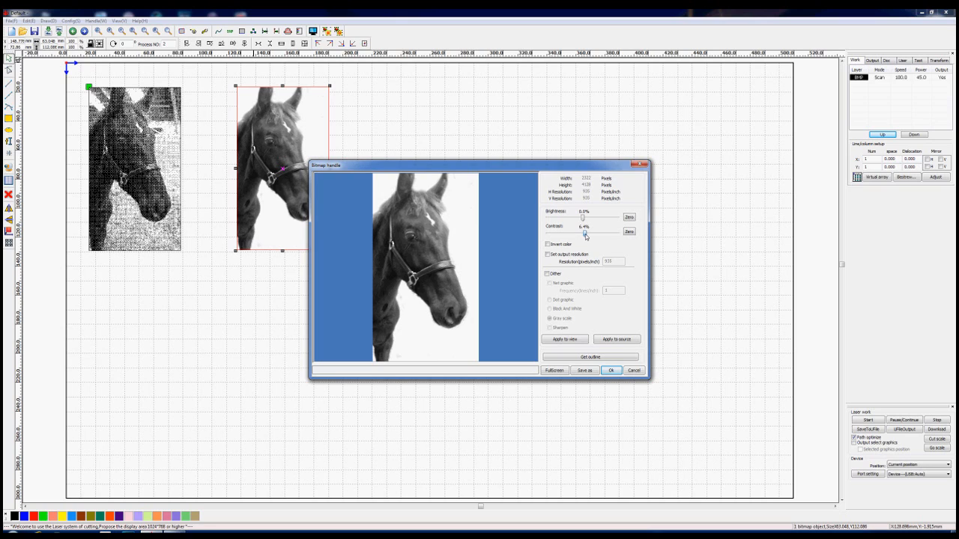
pyautogui.moveTo(584, 233); pyautogui.dragTo(588, 234)
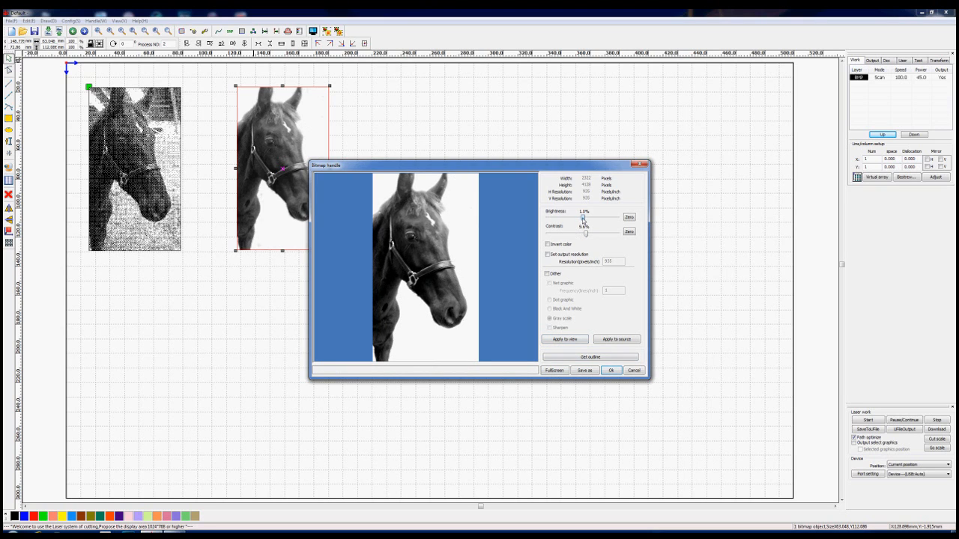
pyautogui.moveTo(582, 218); pyautogui.dragTo(585, 218)
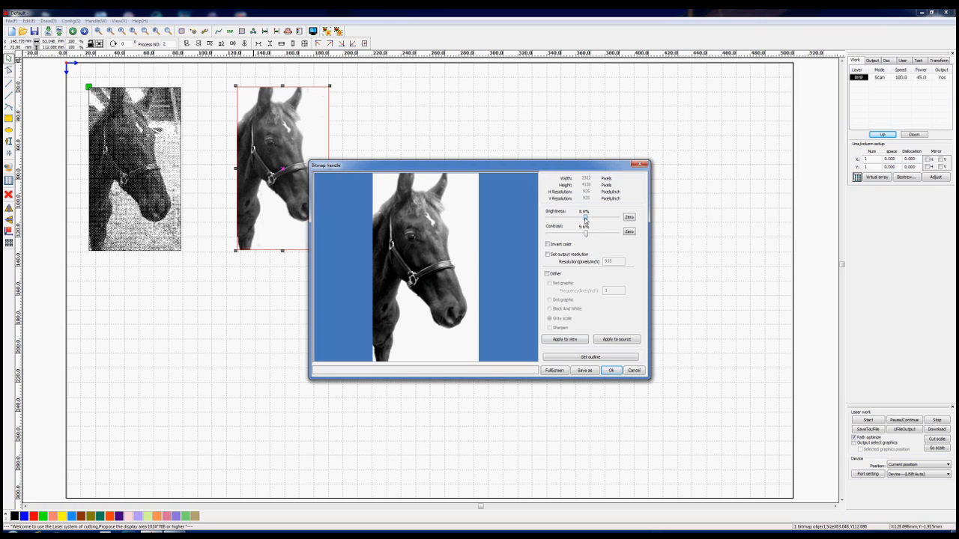
pyautogui.moveTo(586, 217); pyautogui.dragTo(588, 218)
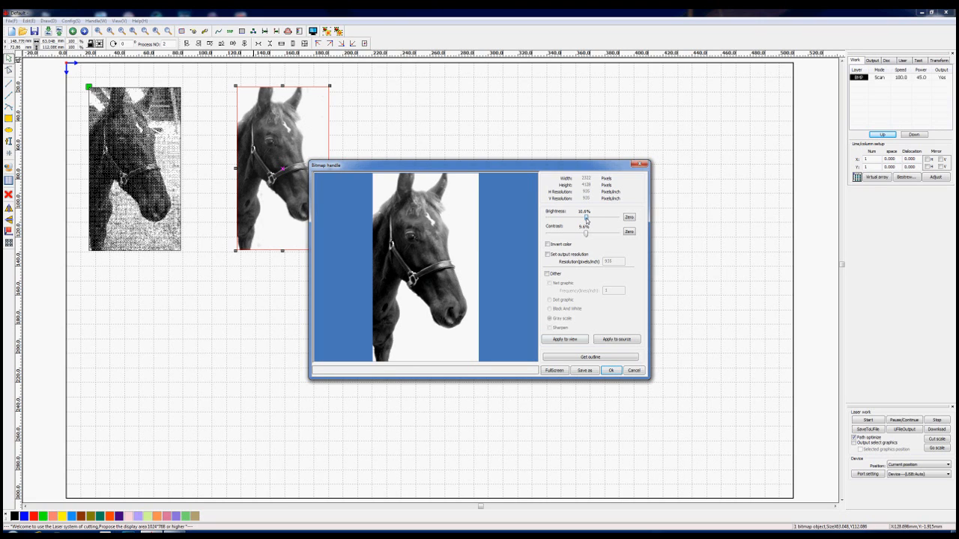
pyautogui.click(564, 339)
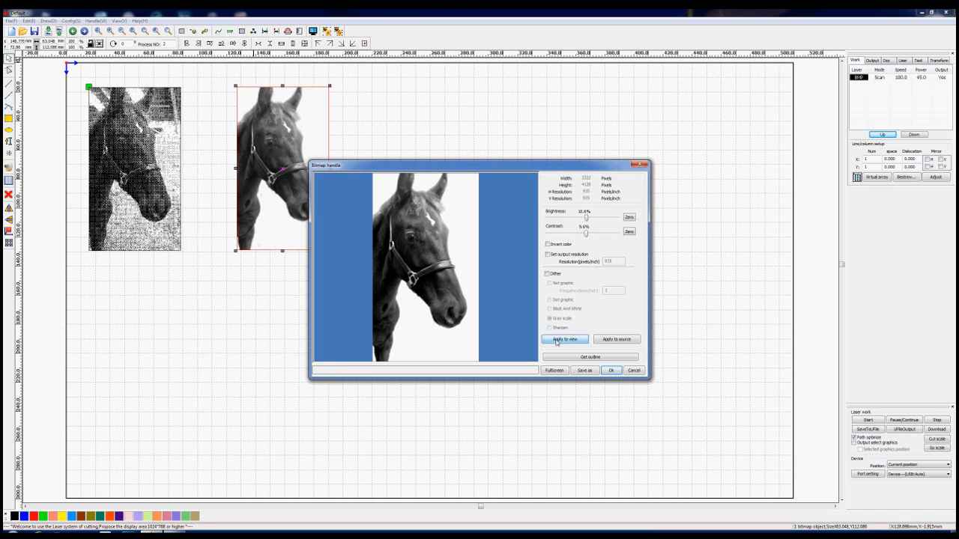
pyautogui.click(564, 340)
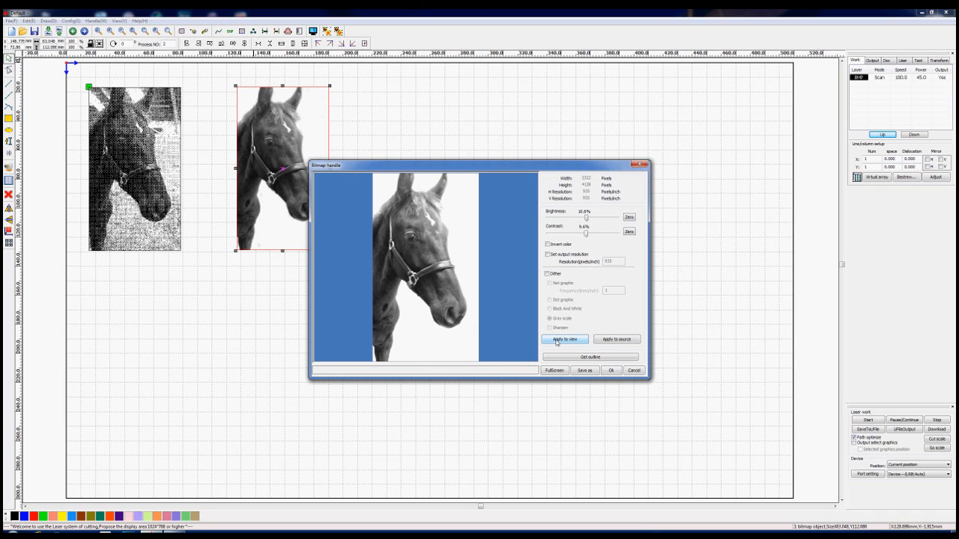
# - Apply a Net graphic halftone to the source image and confirm the bitmap settings
pyautogui.click(547, 274)
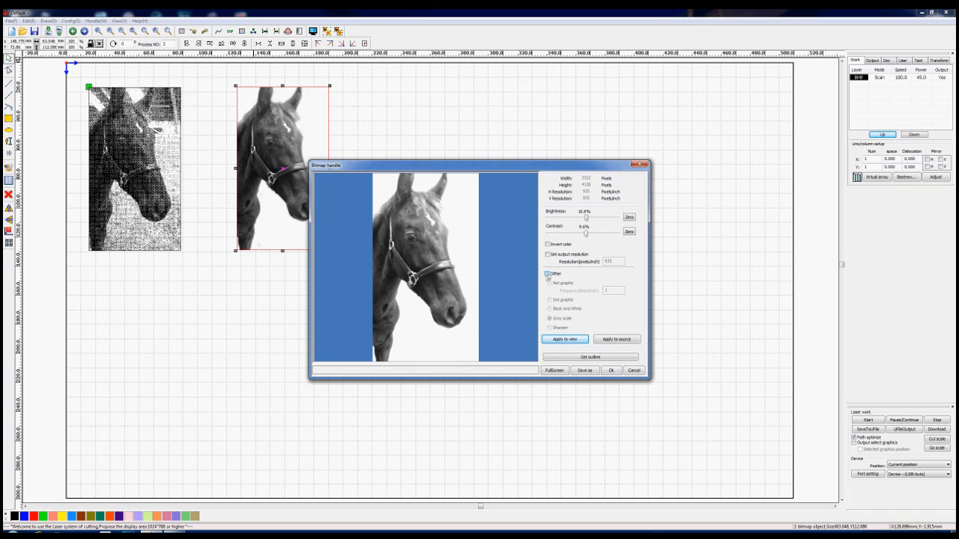
pyautogui.click(547, 274)
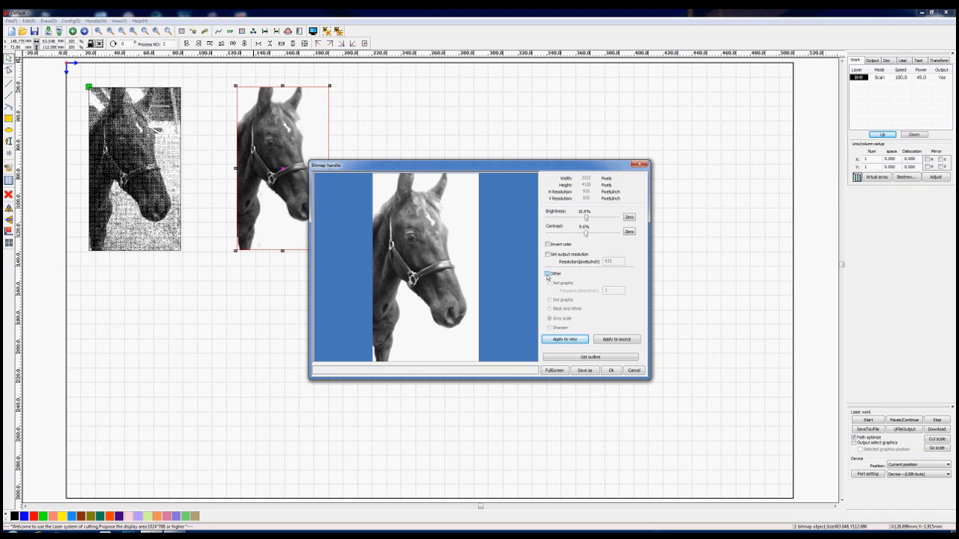
pyautogui.click(548, 274)
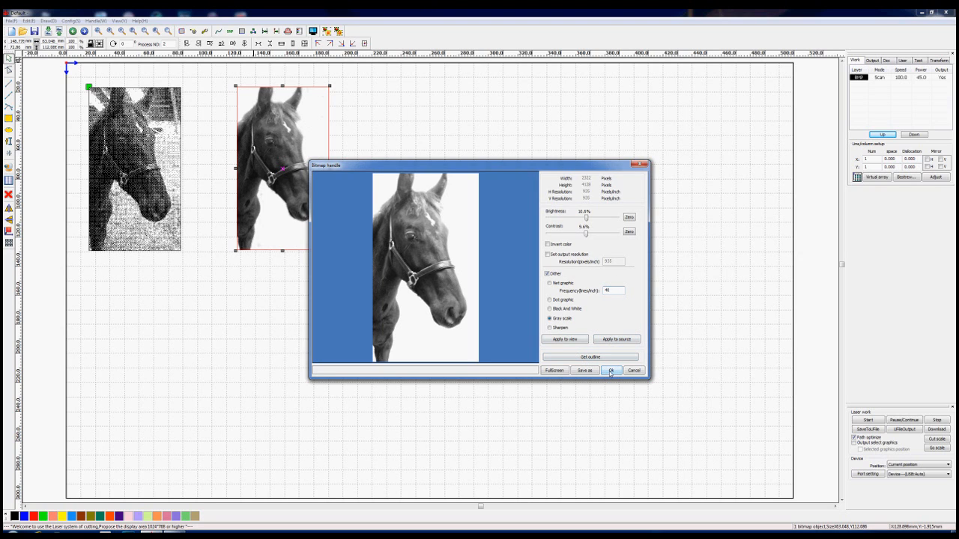
pyautogui.click(549, 282)
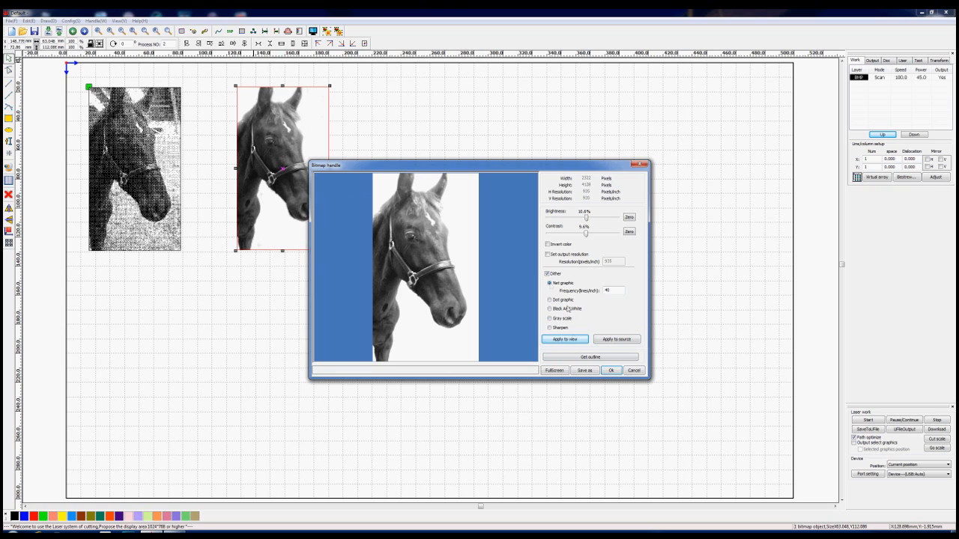
pyautogui.click(564, 339)
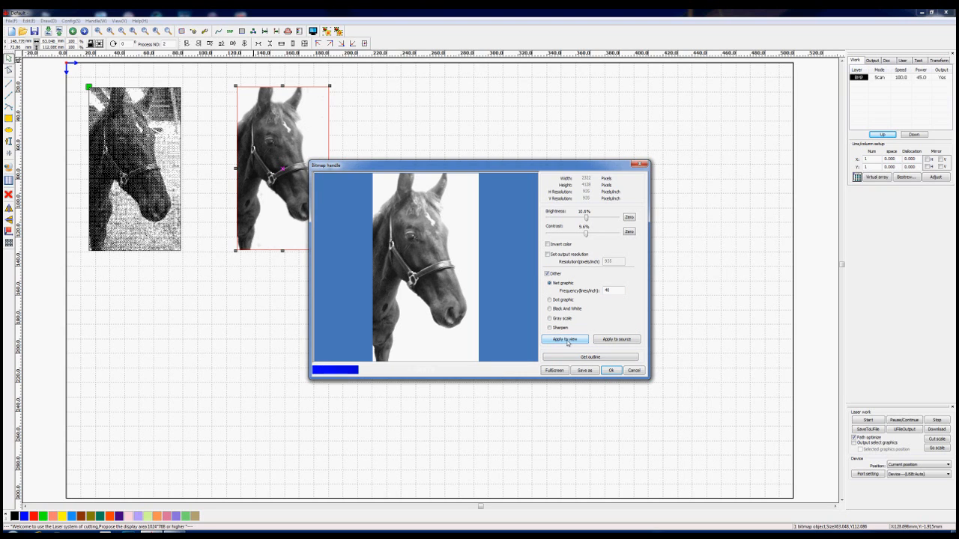
pyautogui.click(564, 340)
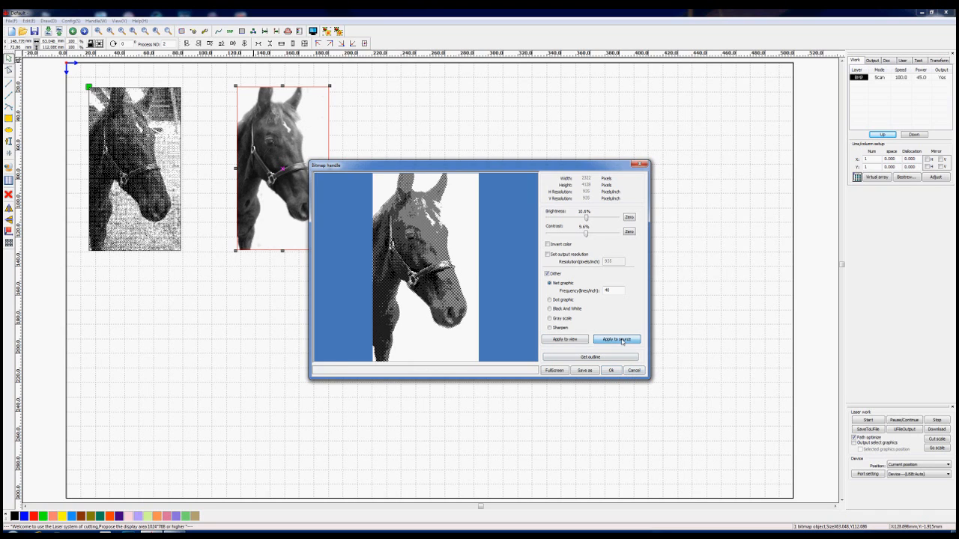
pyautogui.click(550, 318)
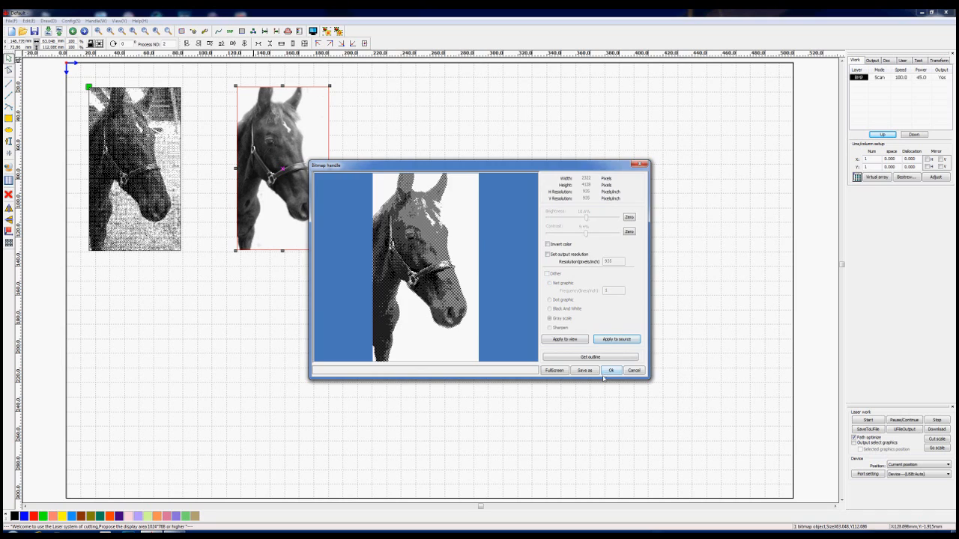
pyautogui.click(611, 370)
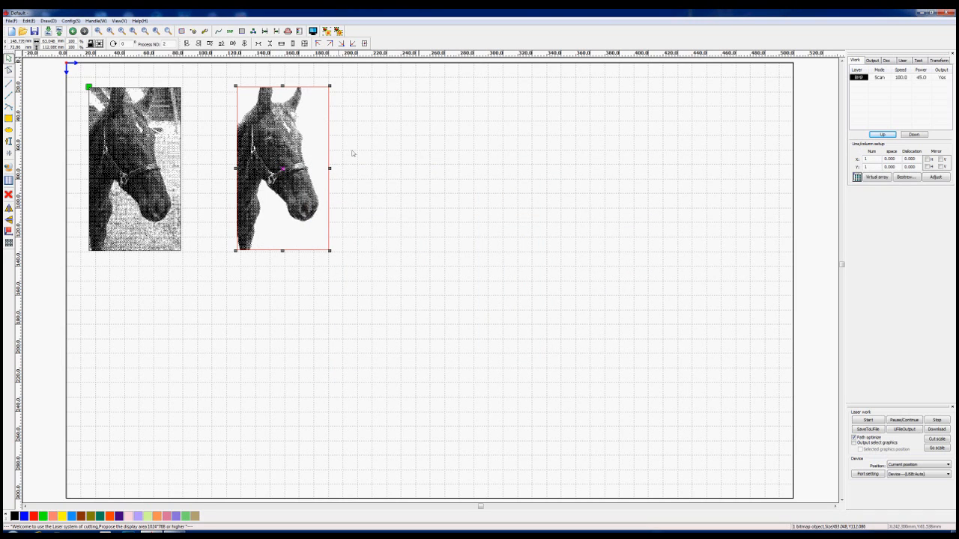
pyautogui.moveTo(416, 153)
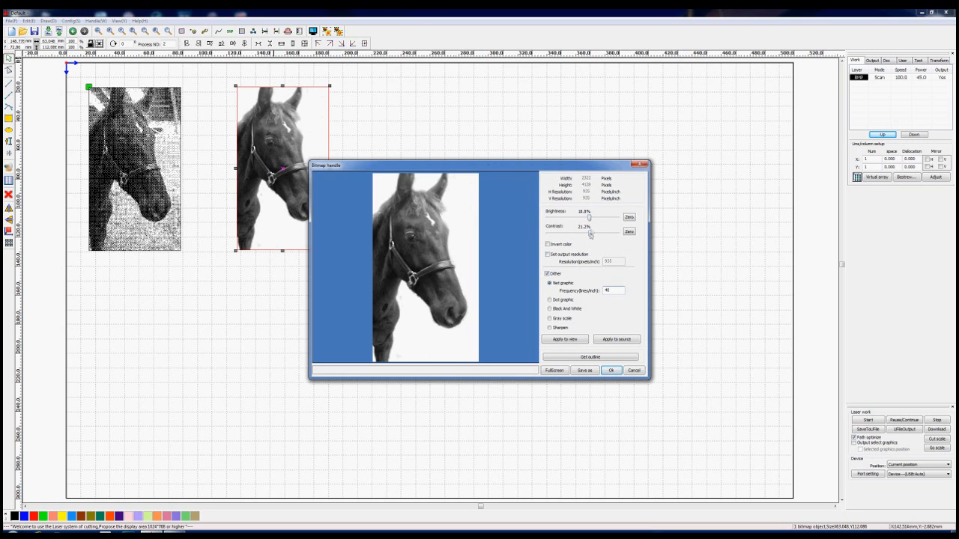
# - Nudge contrast back to about 10.6%, then preview and reapply the net halftone to the source
pyautogui.moveTo(587, 218); pyautogui.dragTo(590, 218)
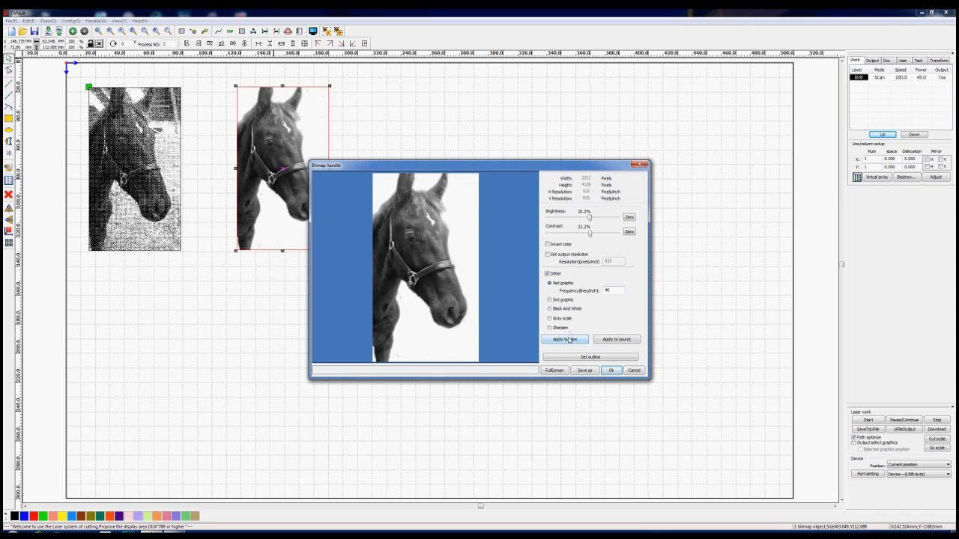
pyautogui.click(564, 339)
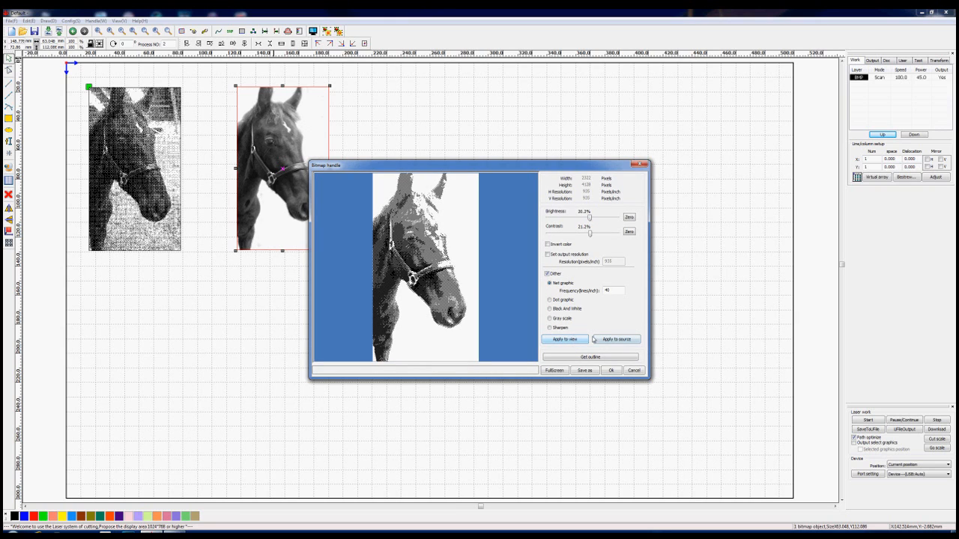
pyautogui.click(564, 340)
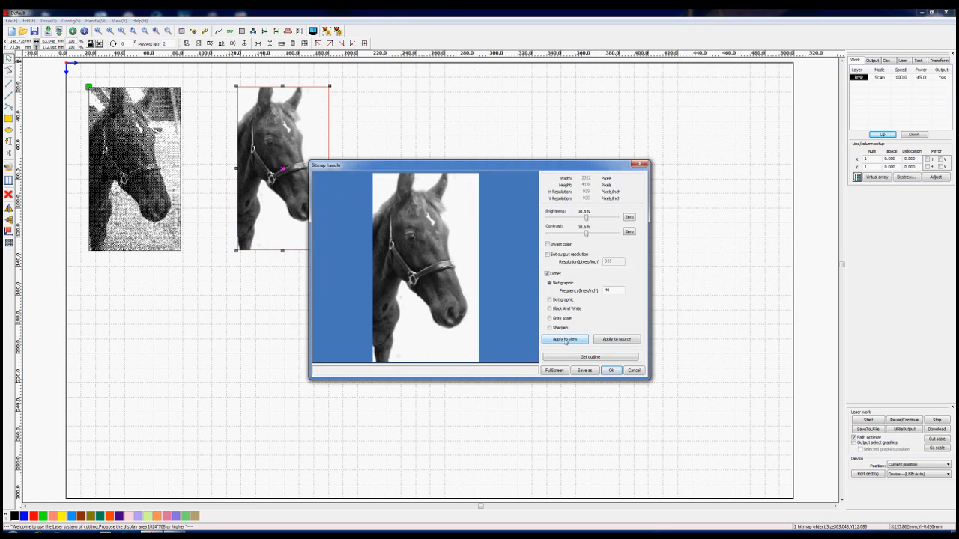
pyautogui.click(565, 339)
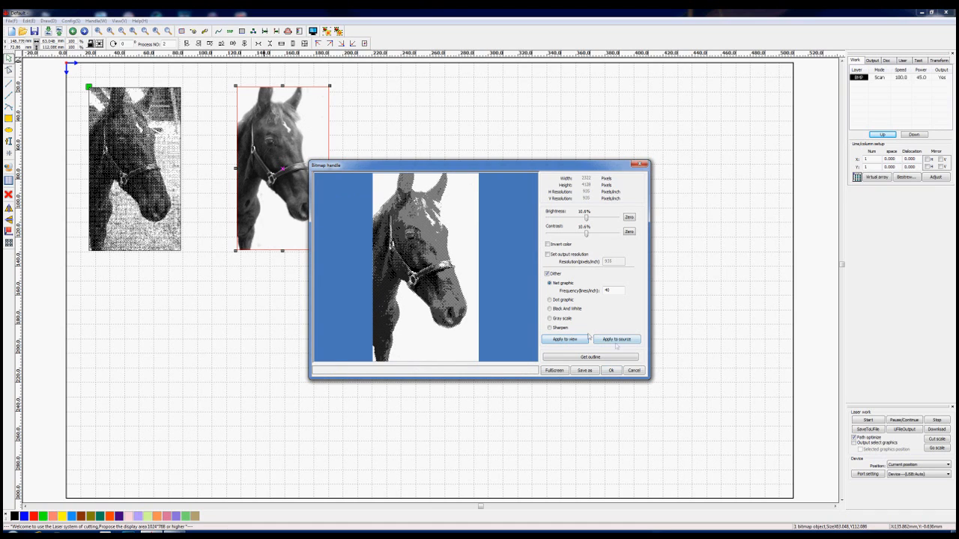
pyautogui.click(550, 318)
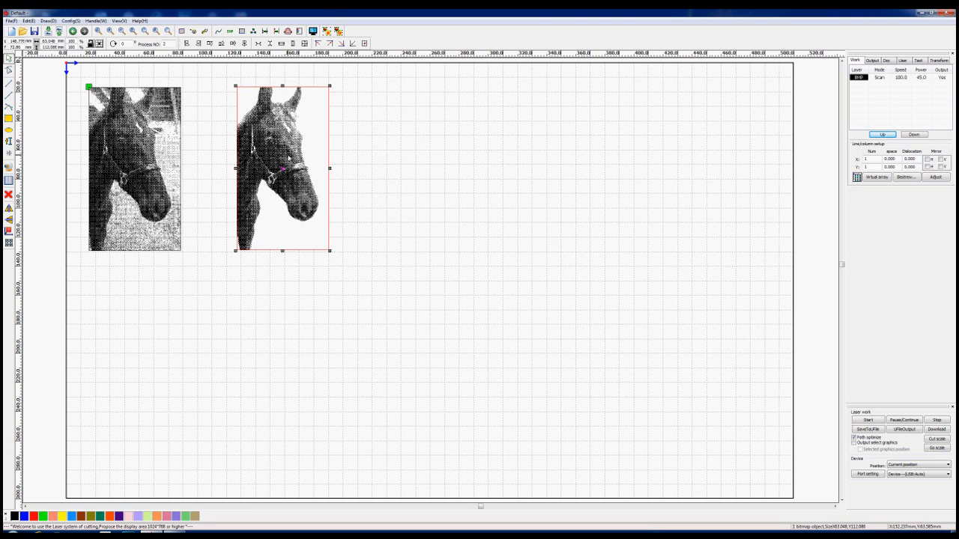
pyautogui.moveTo(325, 124)
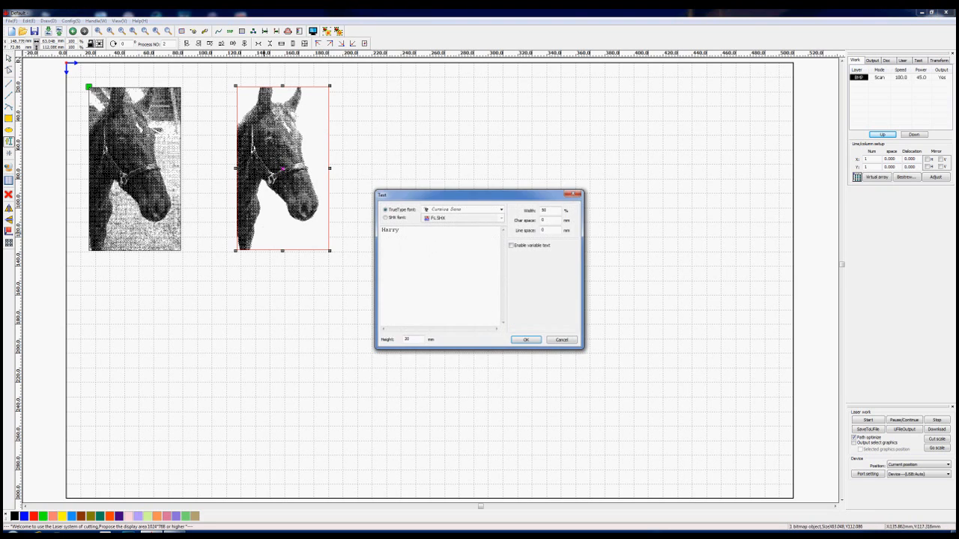
# - Choose a different font for the Harry outline text
pyautogui.click(462, 209)
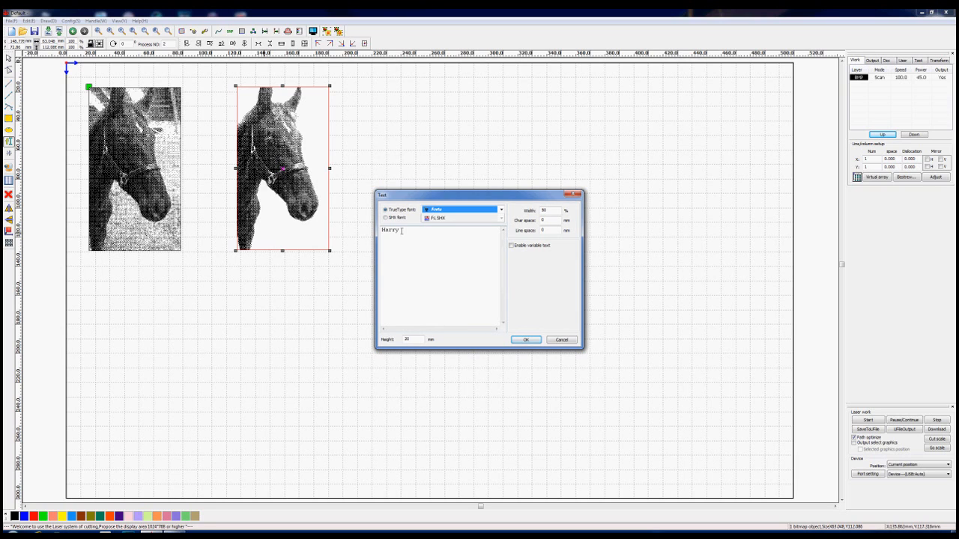
pyautogui.click(525, 339)
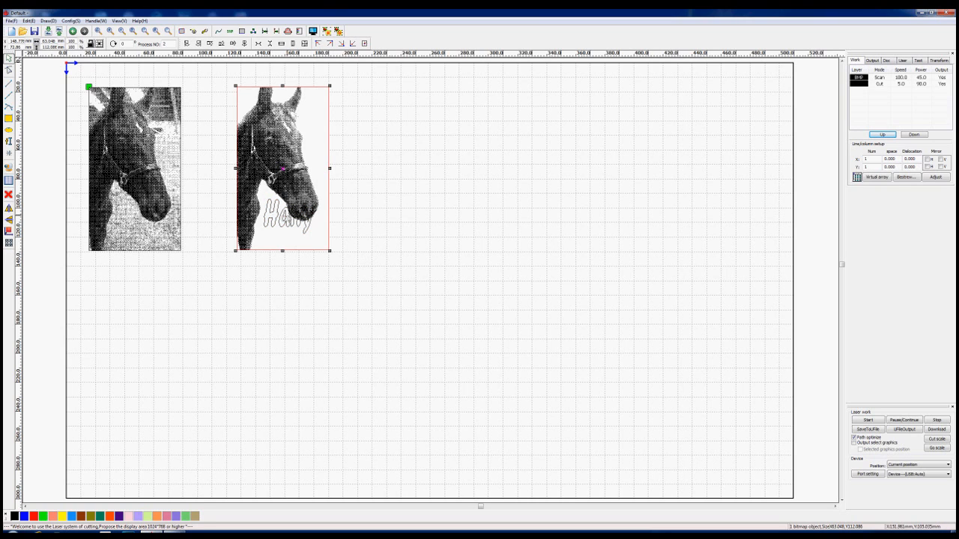
pyautogui.moveTo(404, 247)
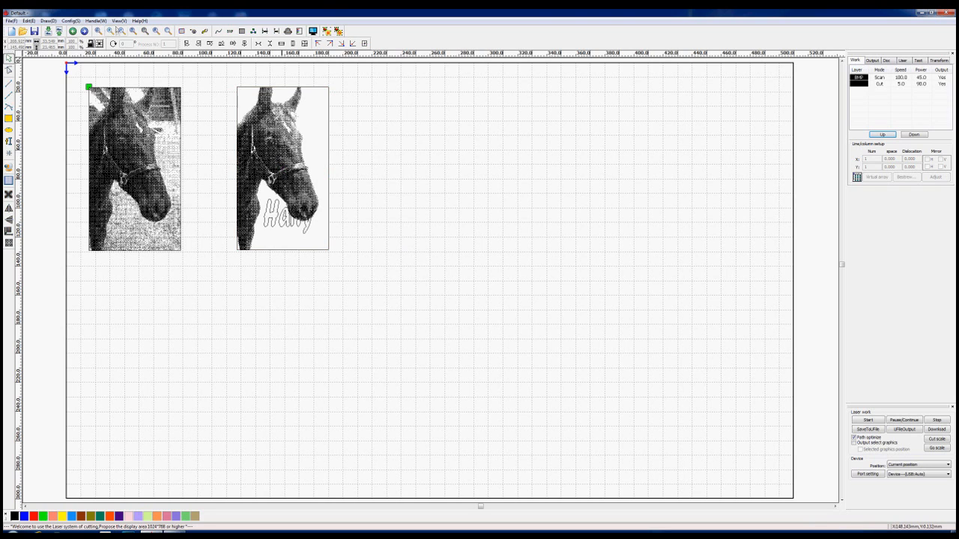
# - Move the horse image to the right, away from the Harry text
pyautogui.click(112, 32)
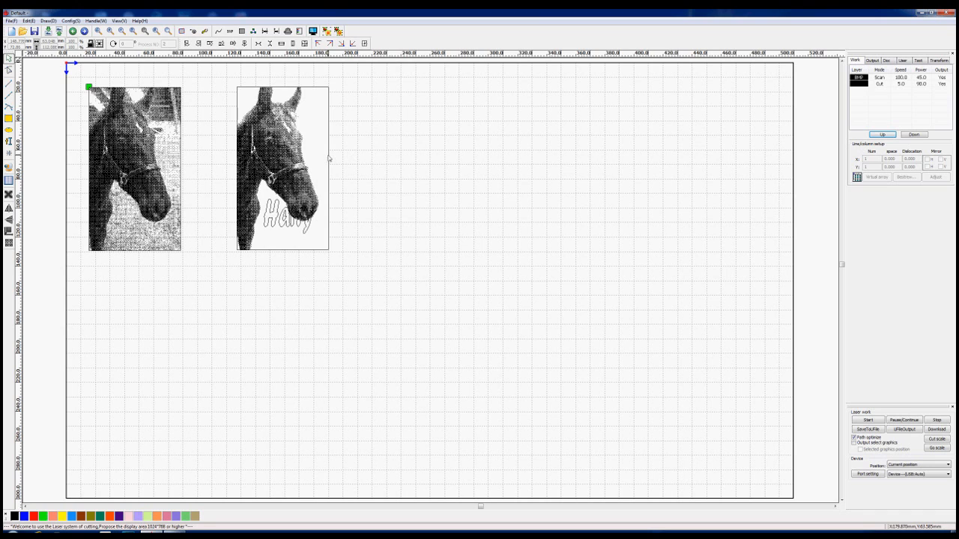
pyautogui.click(283, 169)
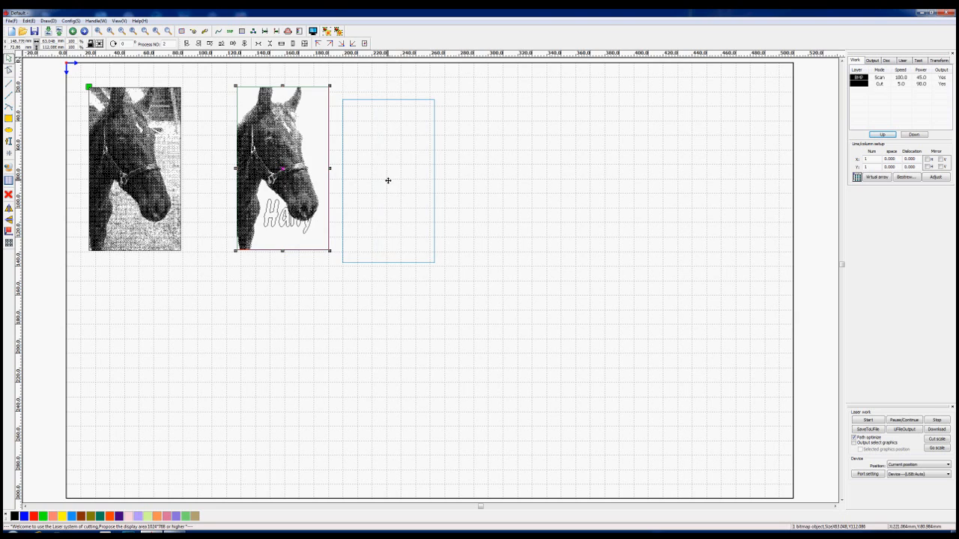
pyautogui.moveTo(282, 168); pyautogui.dragTo(387, 179)
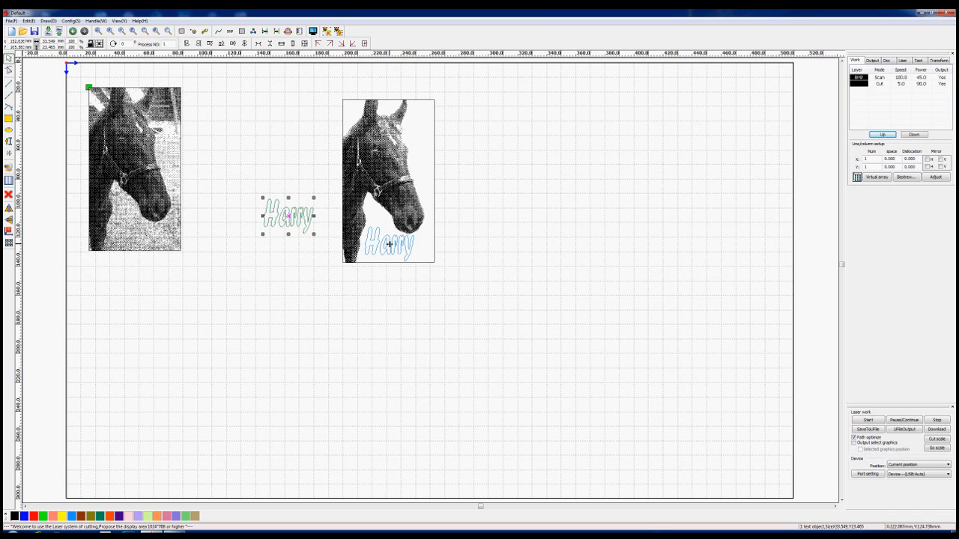
# - Apply Edit menu commands and reselect the moved horse image
pyautogui.click(28, 20)
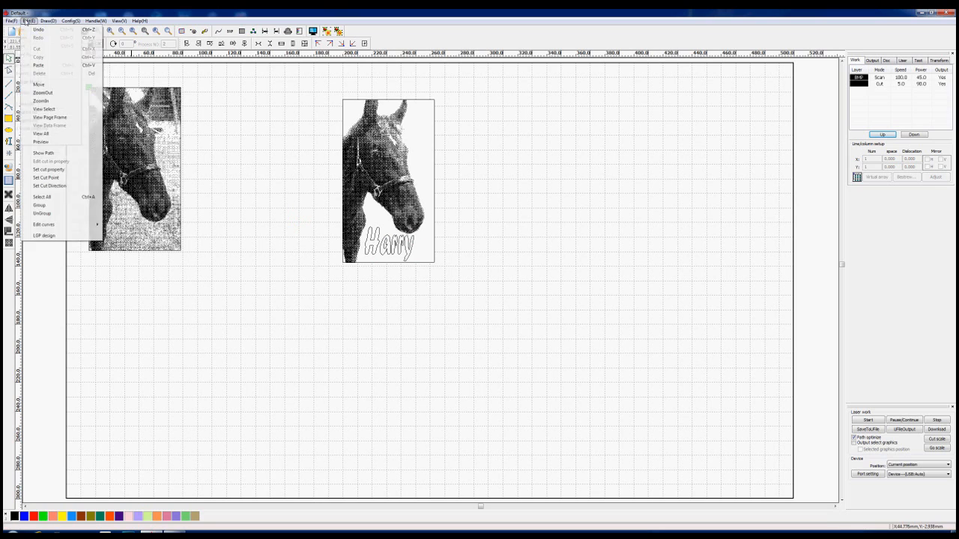
pyautogui.click(70, 20)
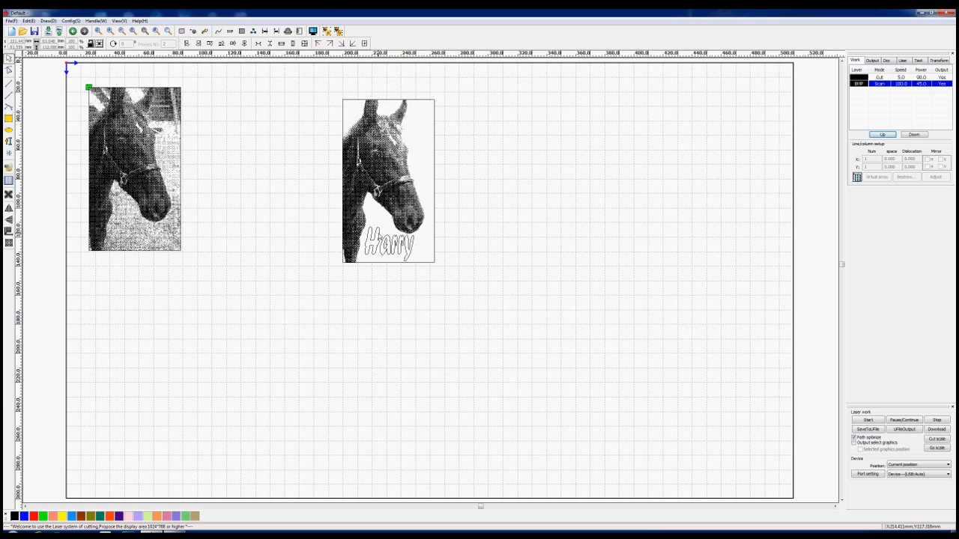
pyautogui.click(388, 180)
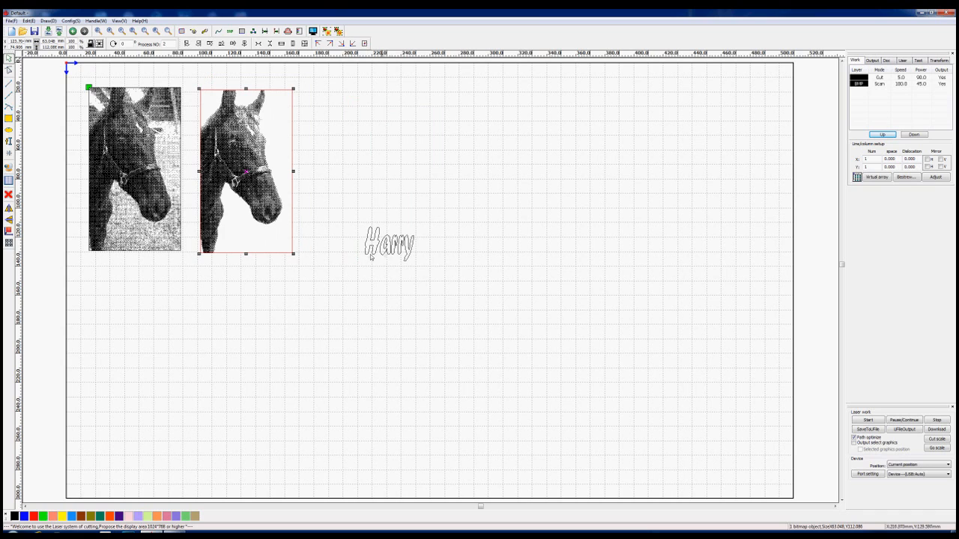
# - Move Harry from the right onto the lower part of the horse bitmap
pyautogui.click(388, 243)
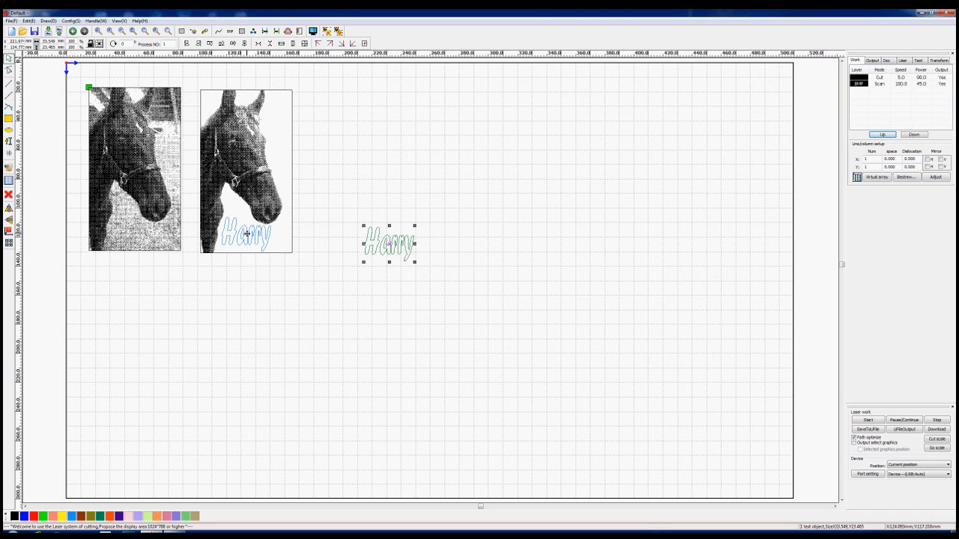
pyautogui.moveTo(388, 244); pyautogui.dragTo(245, 233)
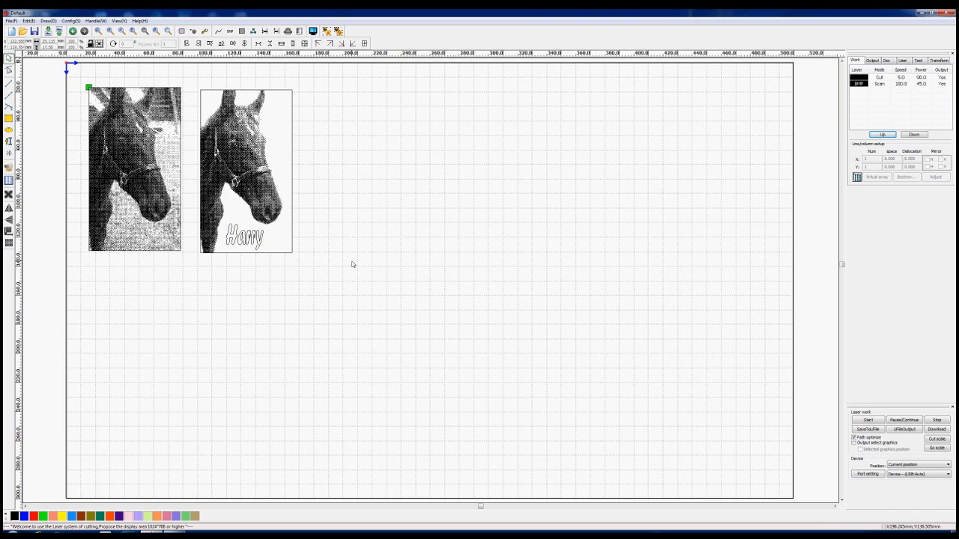
pyautogui.moveTo(297, 271)
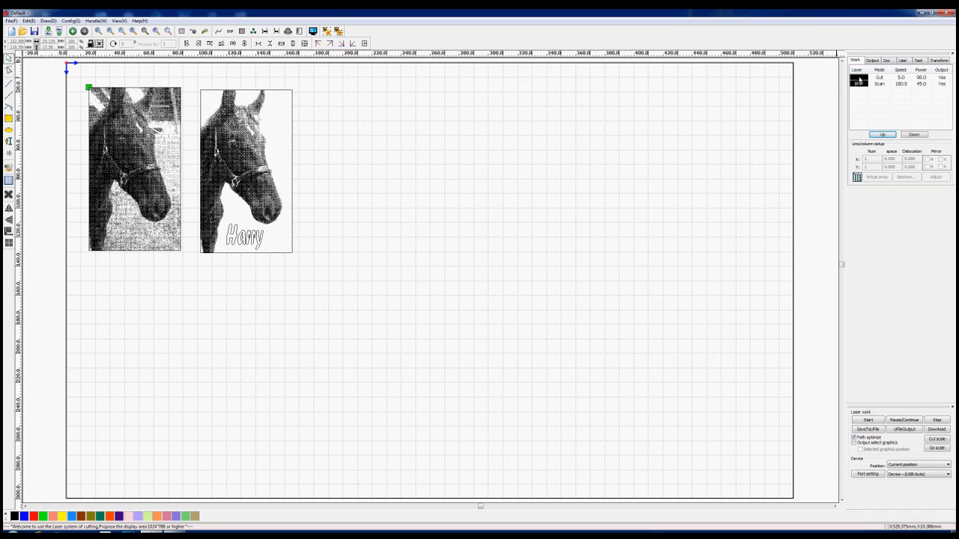
pyautogui.doubleClick(880, 77)
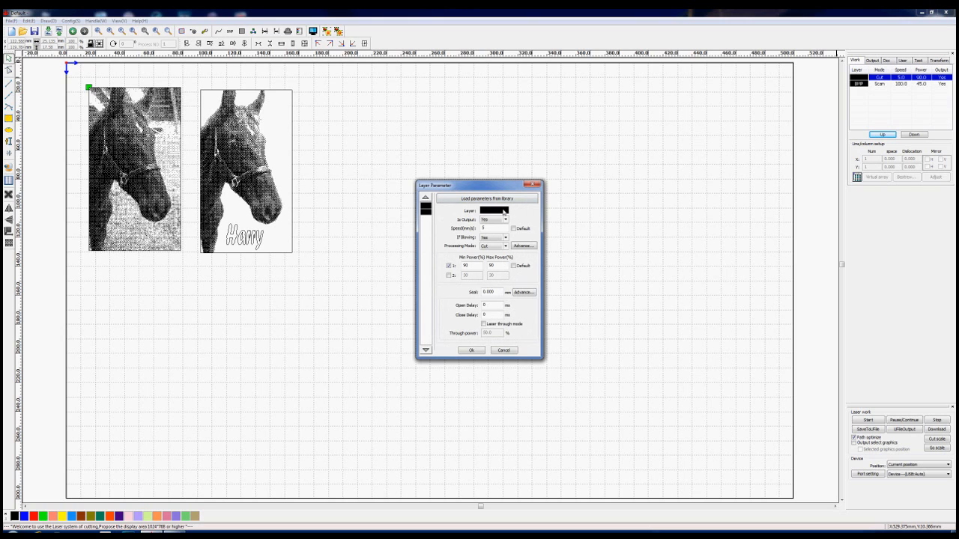
pyautogui.moveTo(345, 281)
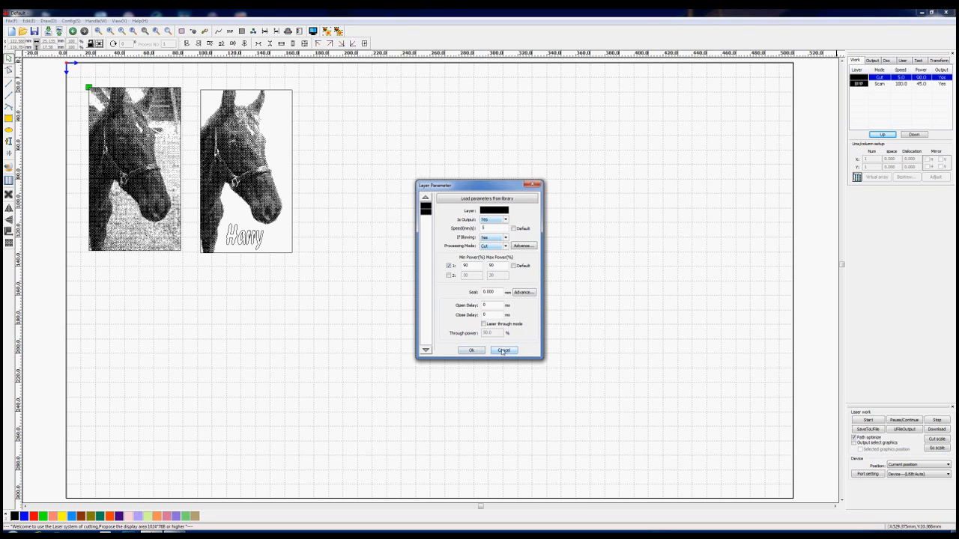
pyautogui.click(503, 350)
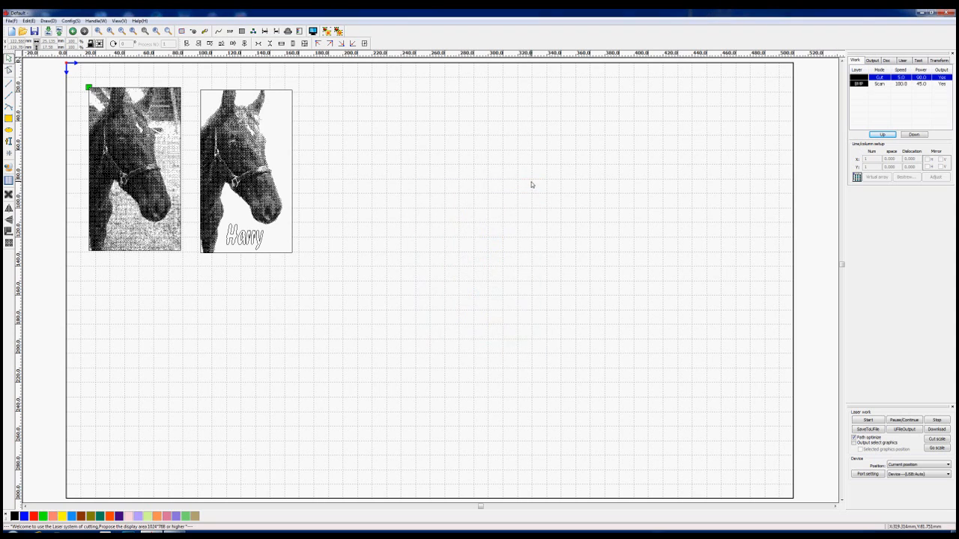
# - Shift the horse and Harry rightward, then select the background-removed horse picture
pyautogui.click(245, 171)
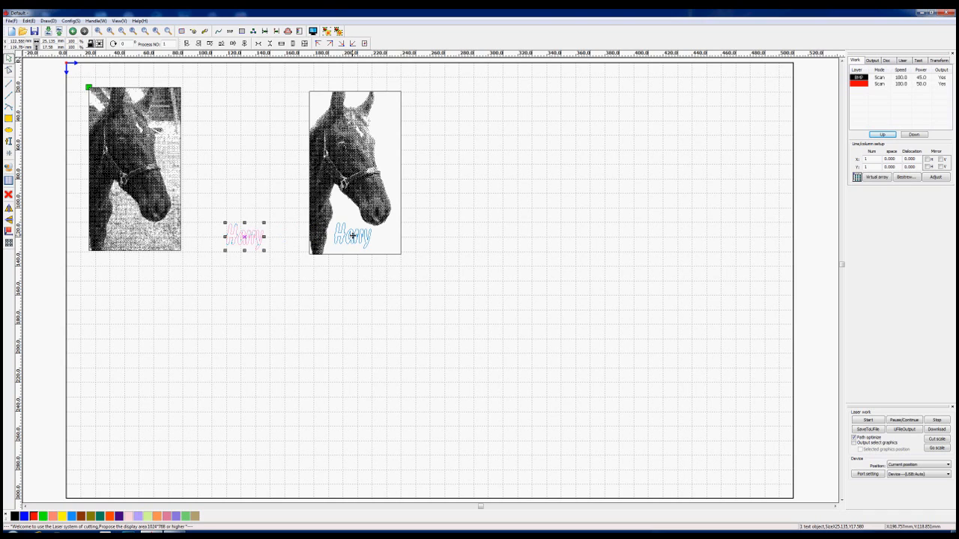
pyautogui.moveTo(244, 236); pyautogui.dragTo(352, 236)
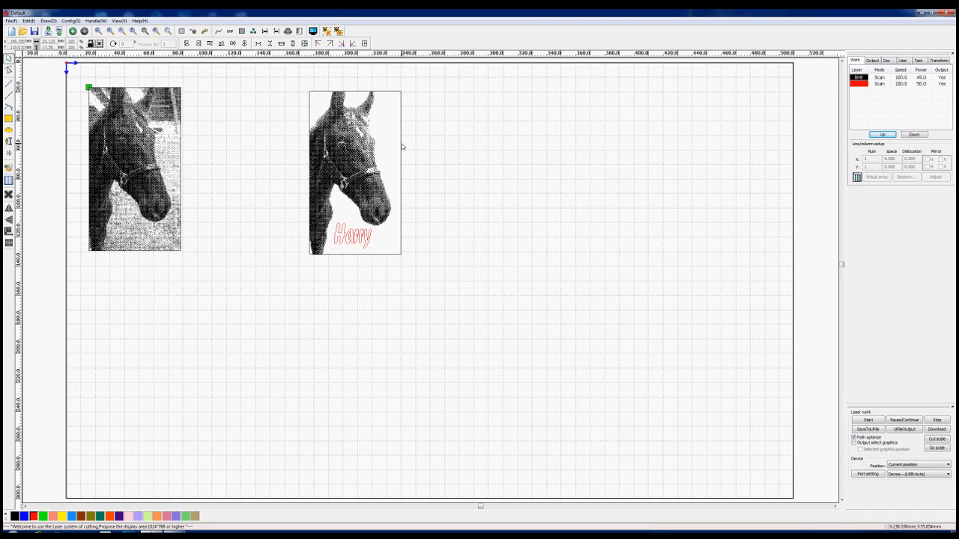
pyautogui.moveTo(423, 152)
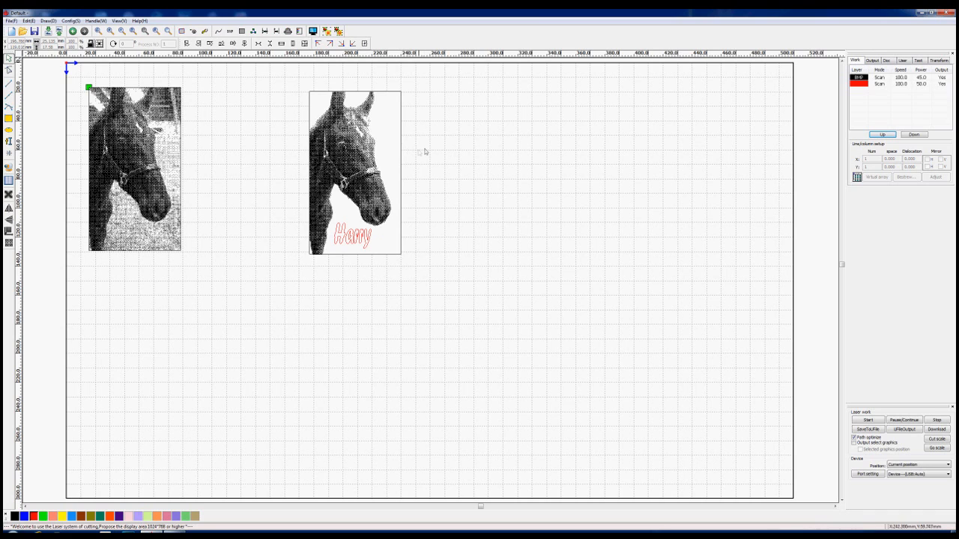
pyautogui.click(354, 172)
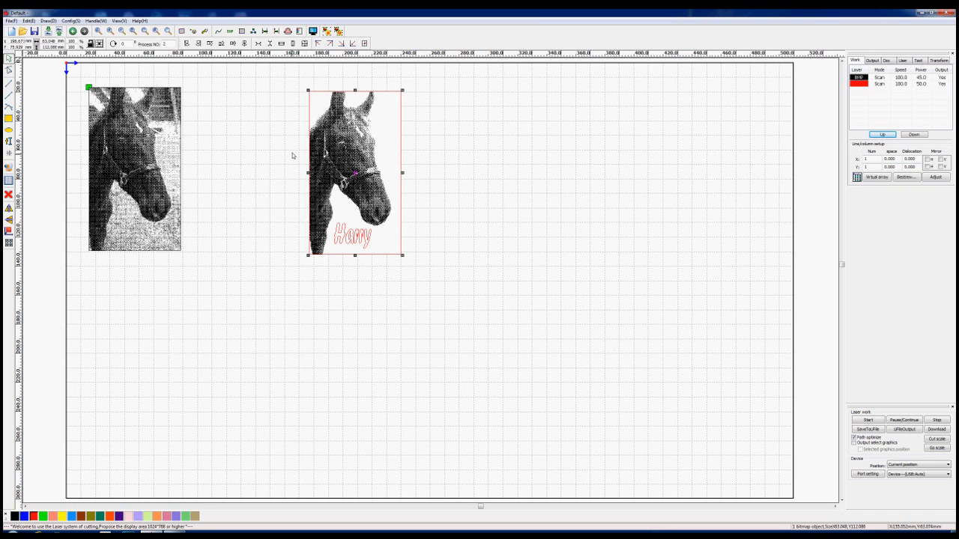
pyautogui.moveTo(195, 148)
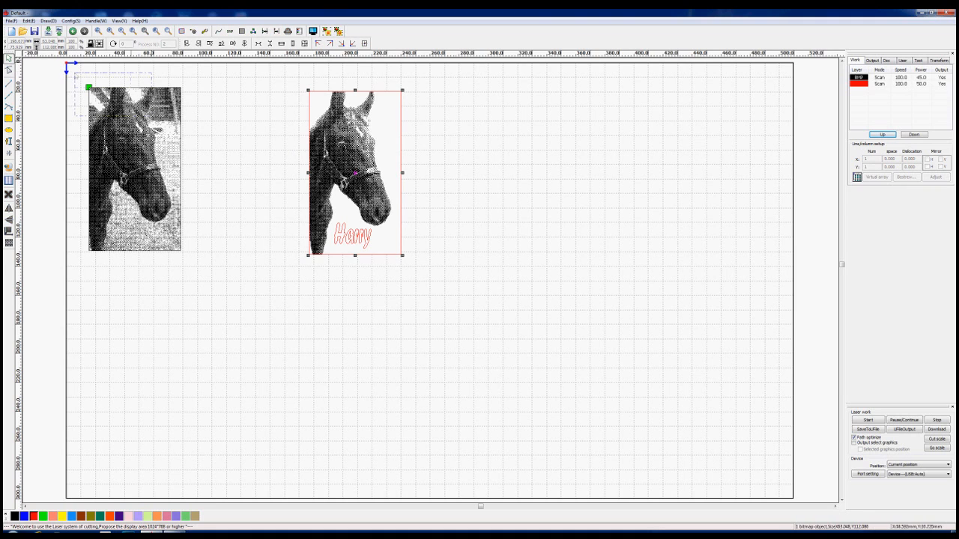
# - Delete the original photo, move the edited horse to the top-left corner, re-place Harry
pyautogui.click(134, 168)
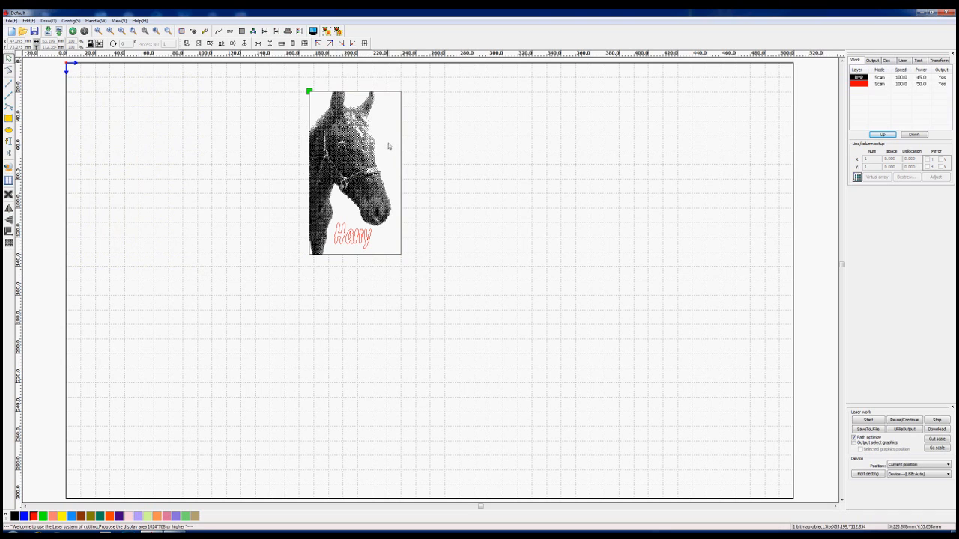
pyautogui.moveTo(382, 153)
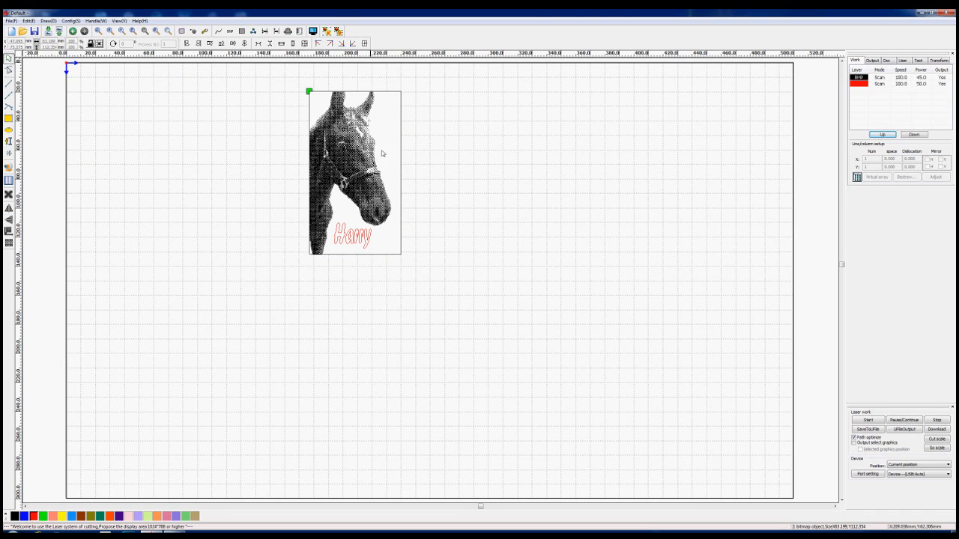
pyautogui.click(354, 172)
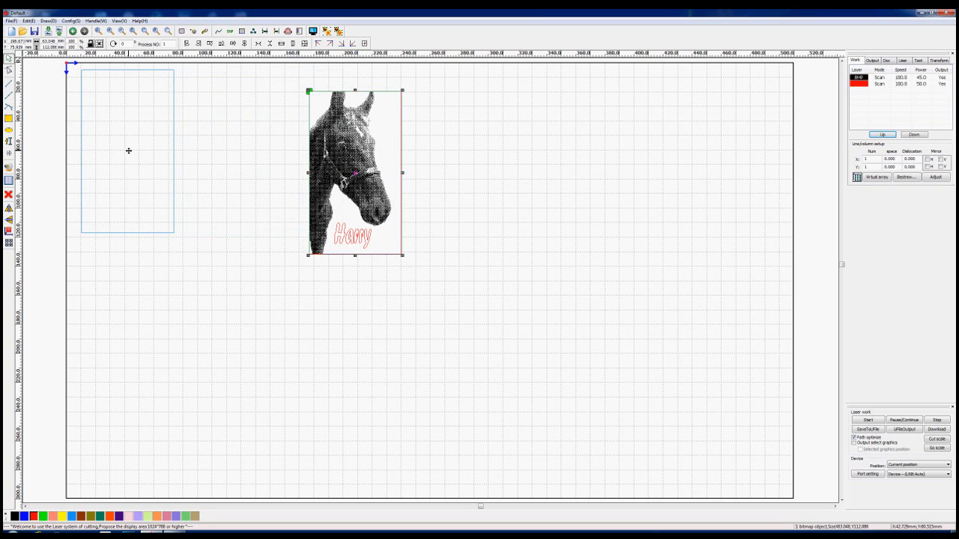
pyautogui.moveTo(355, 172); pyautogui.dragTo(127, 150)
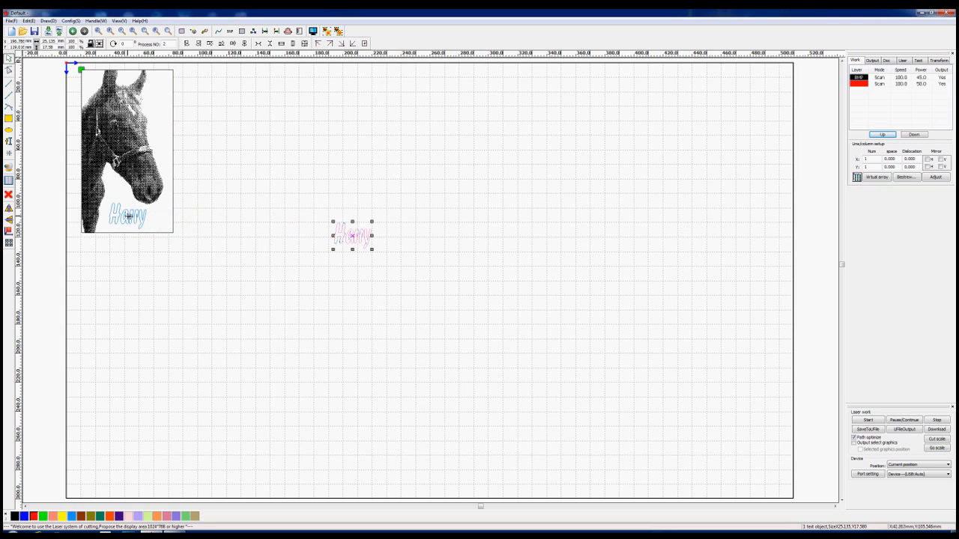
pyautogui.moveTo(352, 234); pyautogui.dragTo(126, 216)
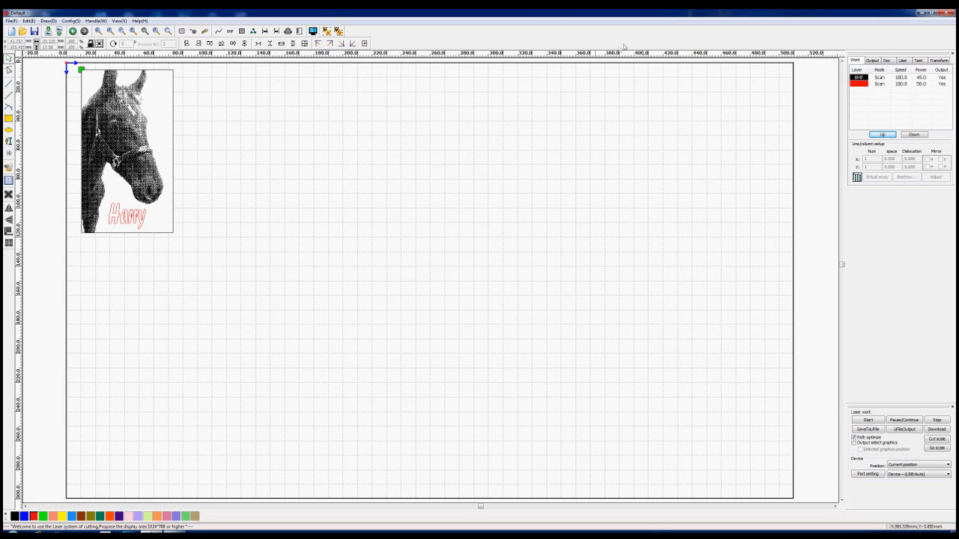
# - Draw a rectangle from the horse picture's corner, then select the picture
pyautogui.click(859, 77)
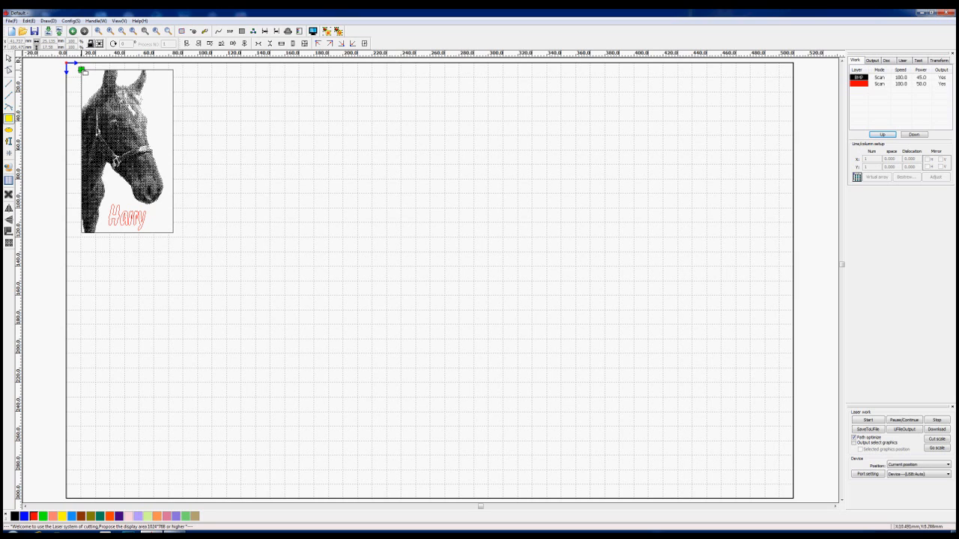
pyautogui.click(126, 150)
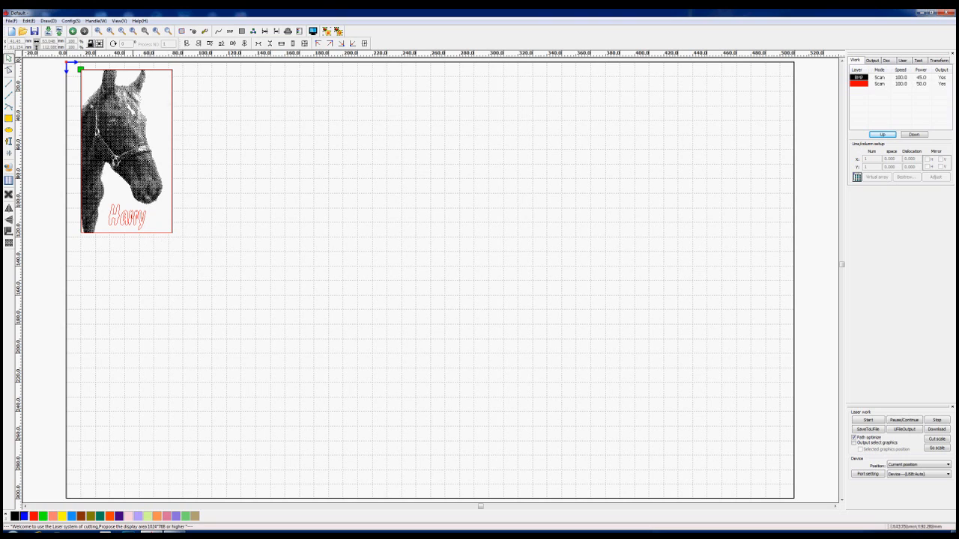
pyautogui.moveTo(152, 261)
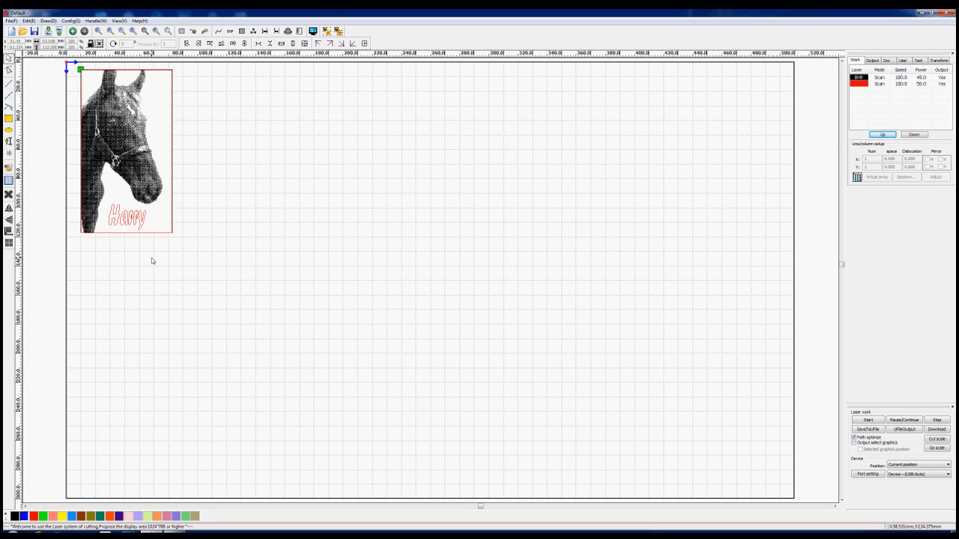
pyautogui.moveTo(159, 117)
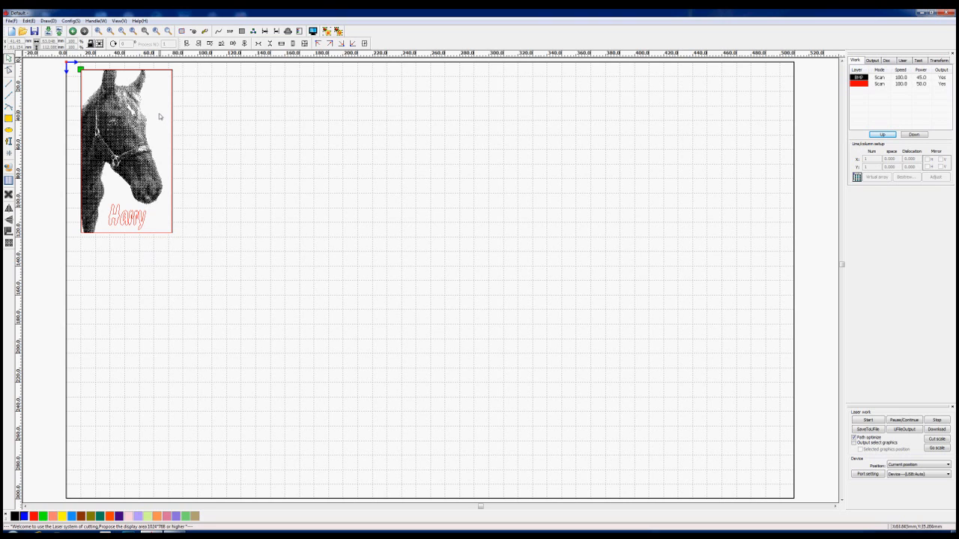
pyautogui.moveTo(174, 136)
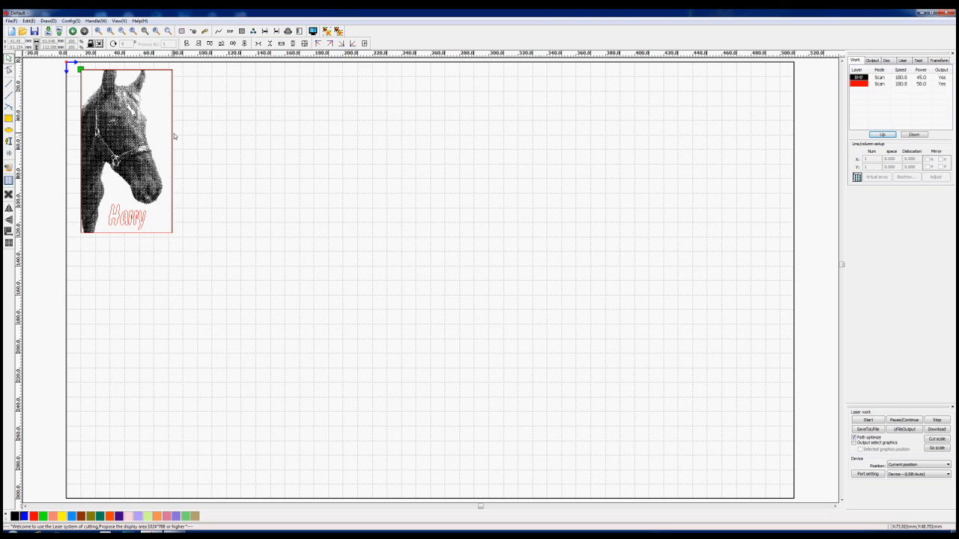
pyautogui.click(127, 150)
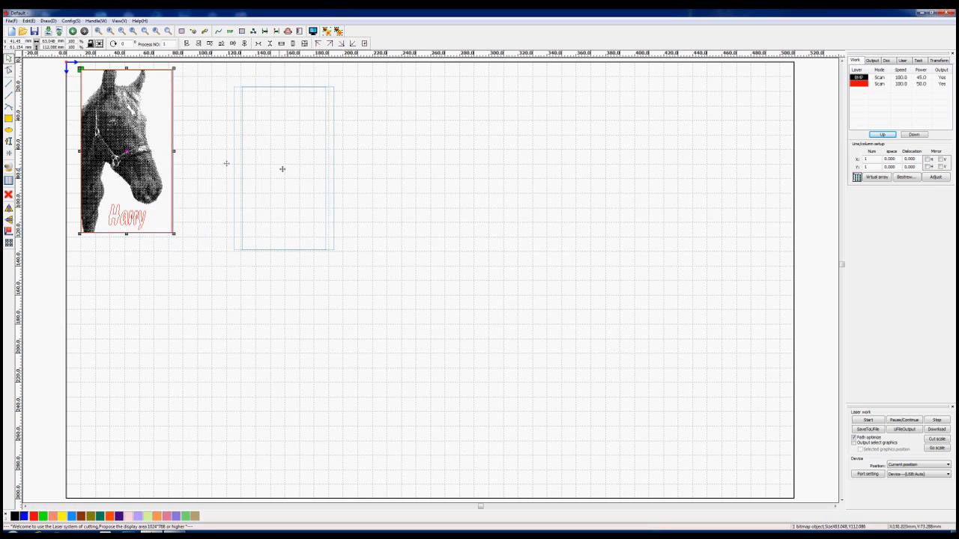
# - Drag the horse picture to the right, off the rectangular frame
pyautogui.moveTo(126, 150); pyautogui.dragTo(287, 167)
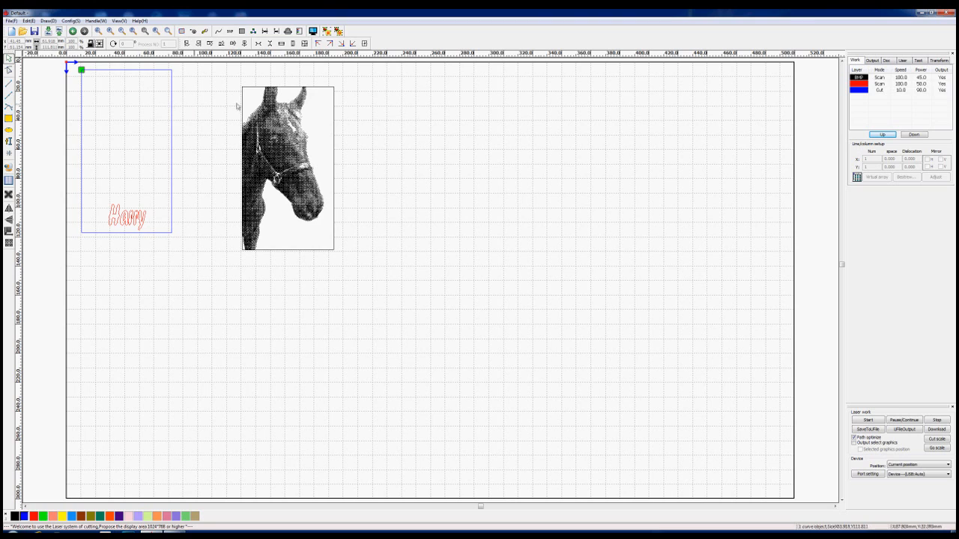
pyautogui.moveTo(335, 132)
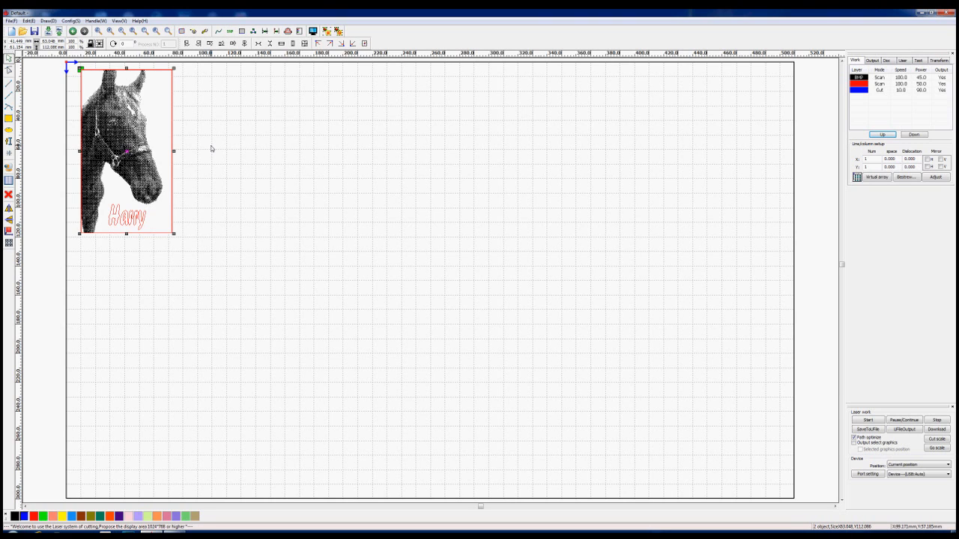
pyautogui.moveTo(124, 195)
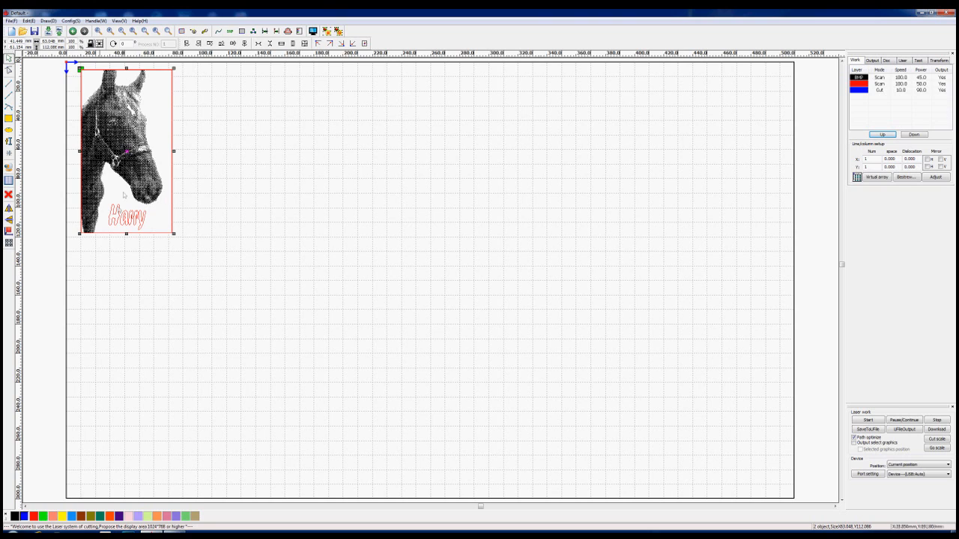
pyautogui.moveTo(184, 213)
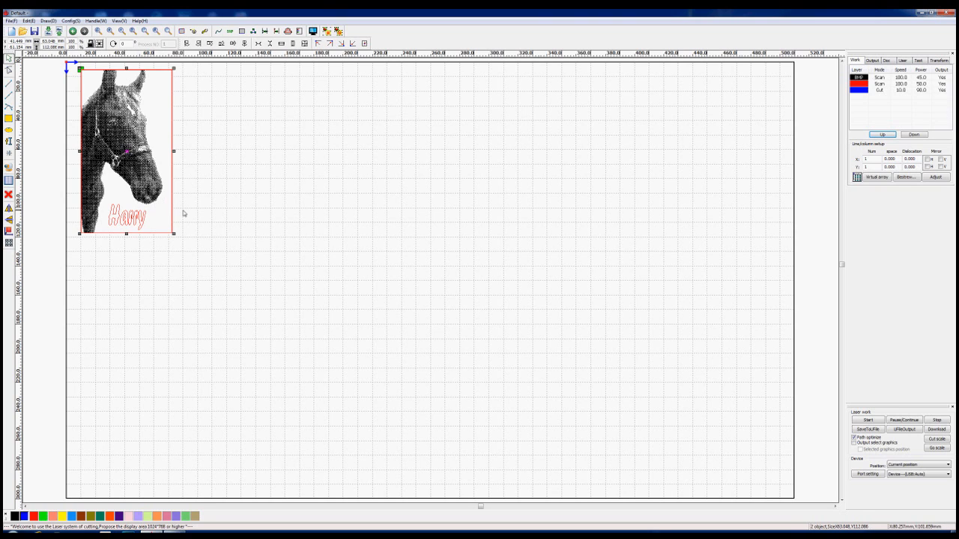
# - Open the black scan layer's Layer Parameter settings and confirm them
pyautogui.click(857, 77)
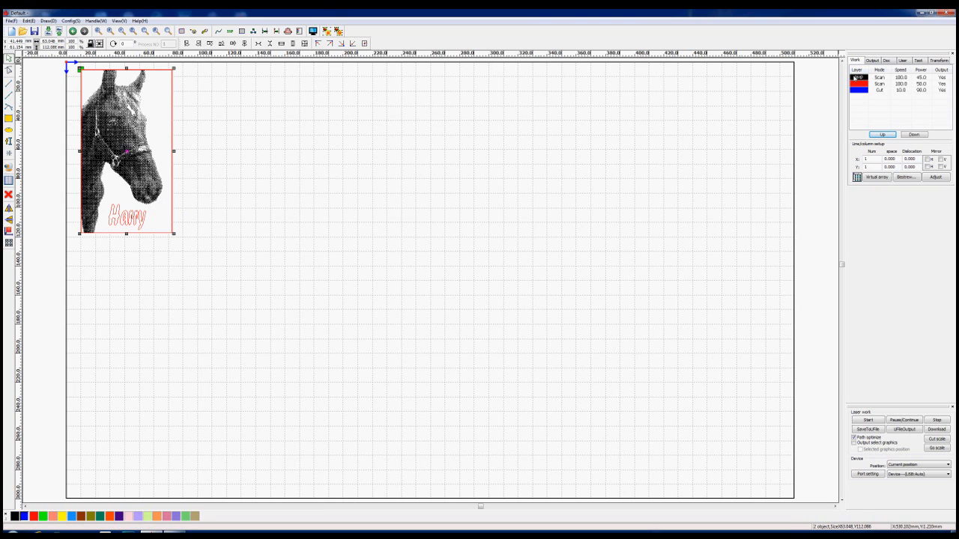
pyautogui.doubleClick(858, 77)
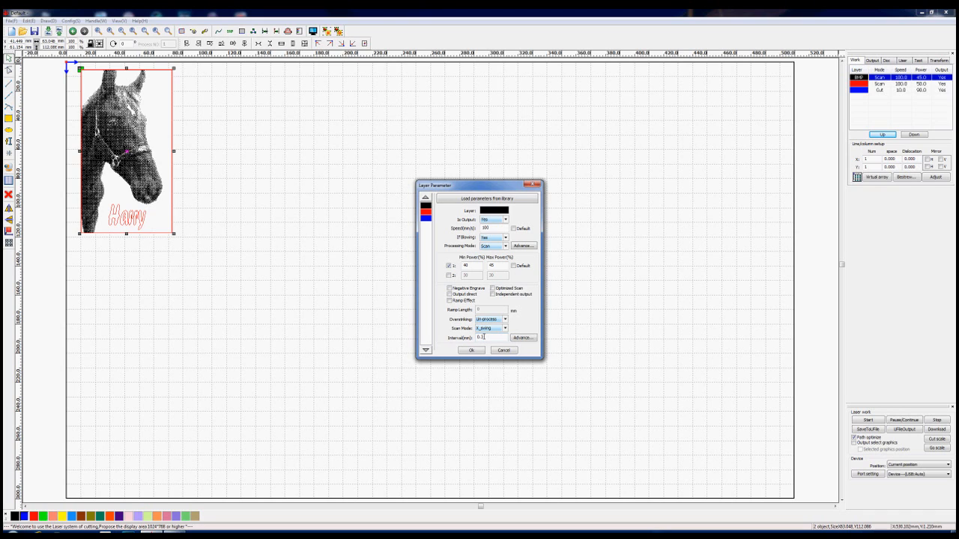
pyautogui.click(472, 351)
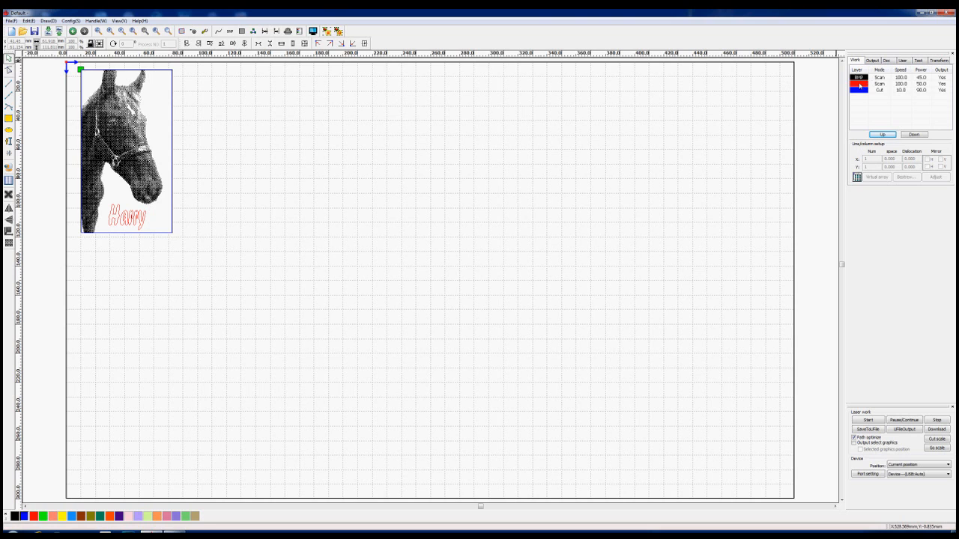
# - Review the red text layer's parameters, then set the blue cut layer's speed to 15
pyautogui.doubleClick(859, 83)
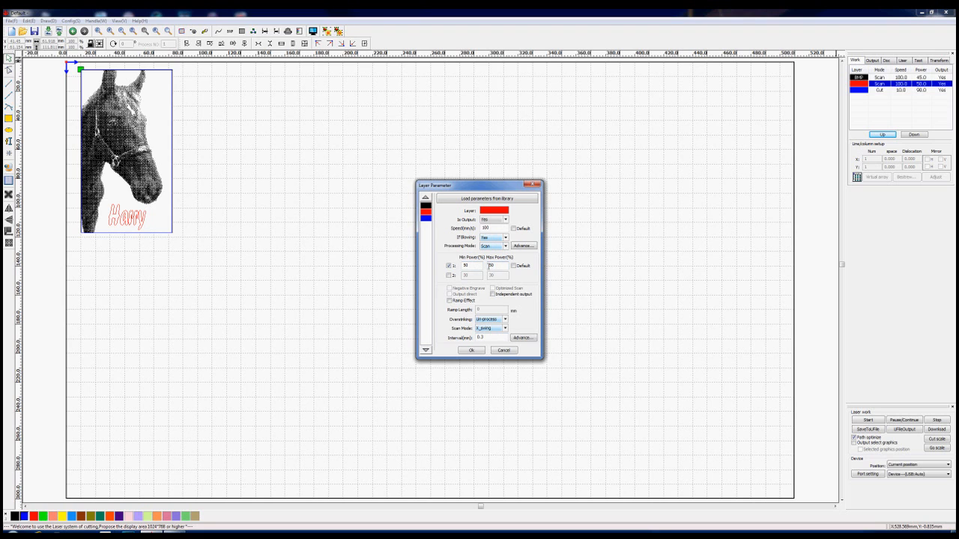
pyautogui.click(471, 350)
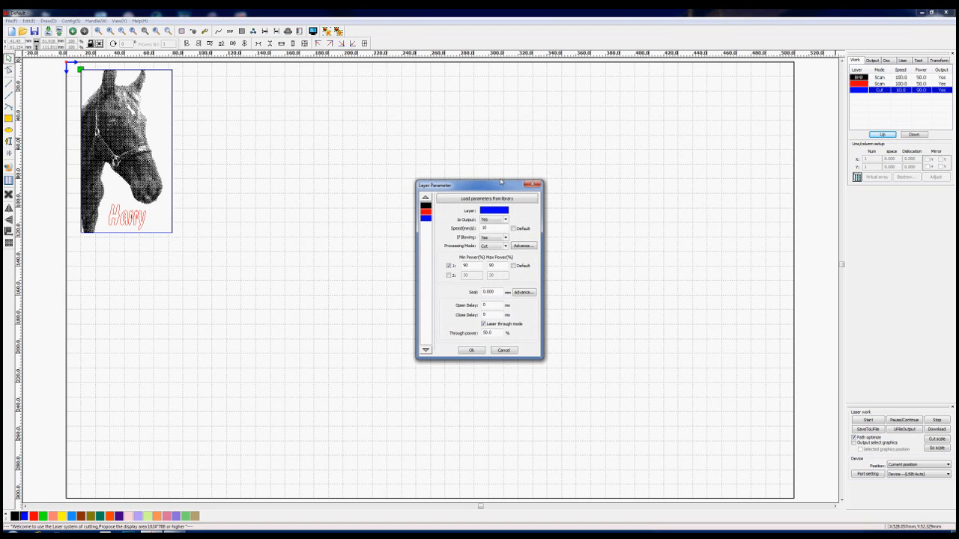
pyautogui.click(505, 219)
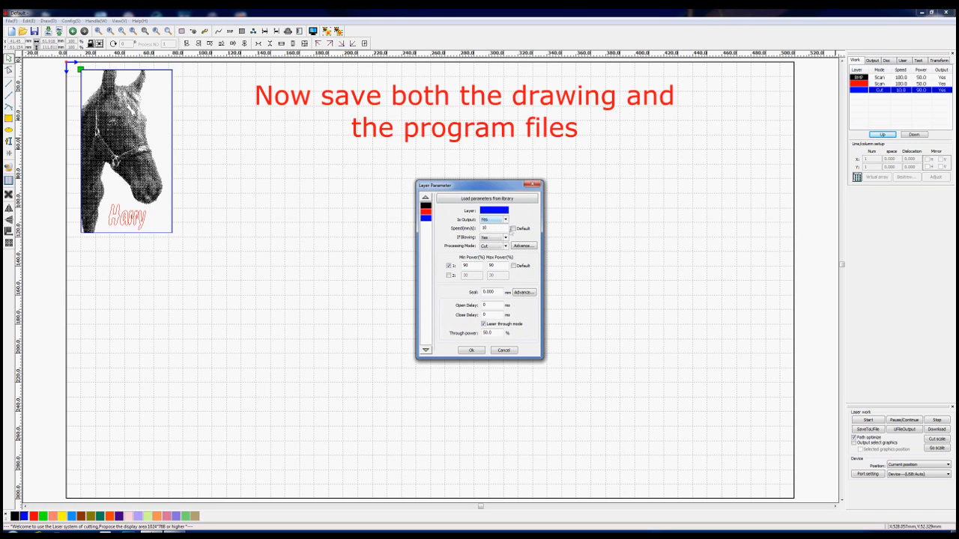
pyautogui.click(487, 228)
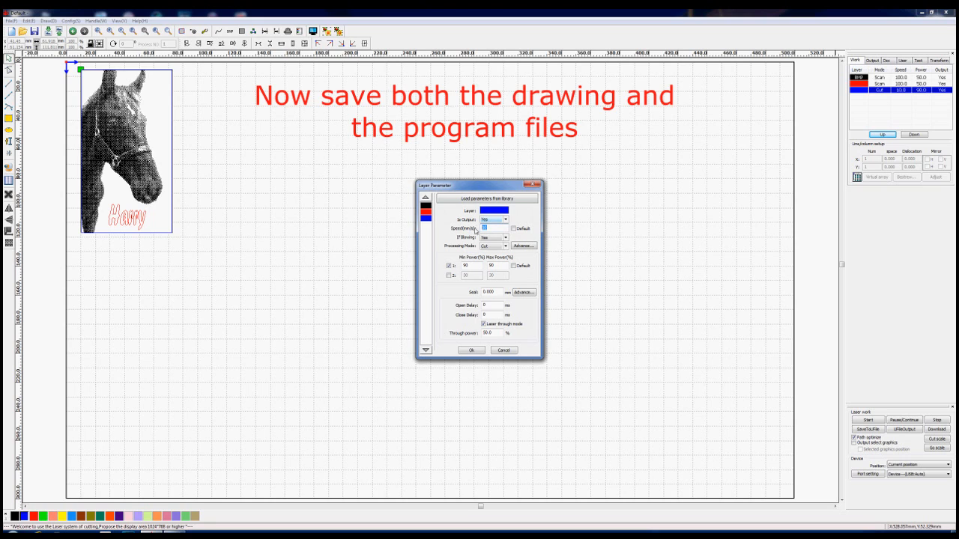
pyautogui.write('15')
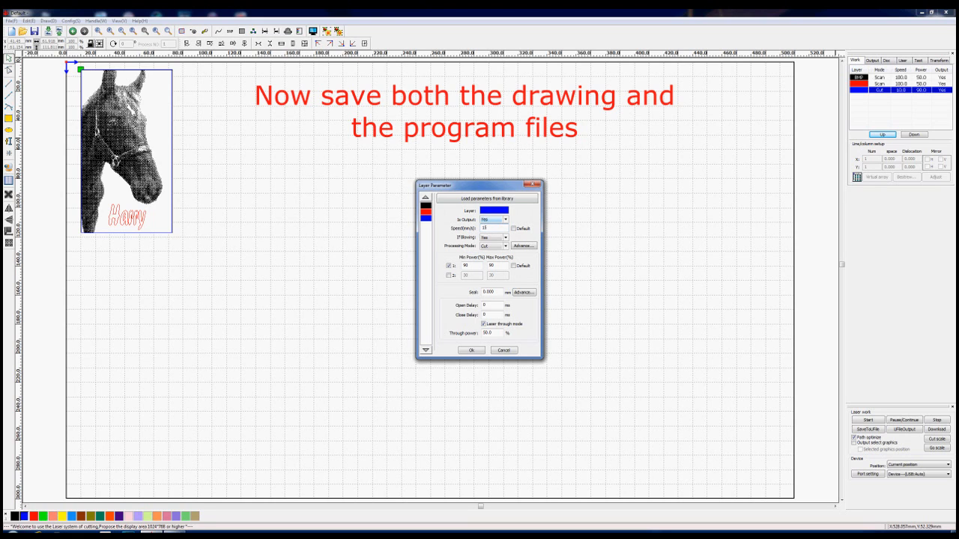